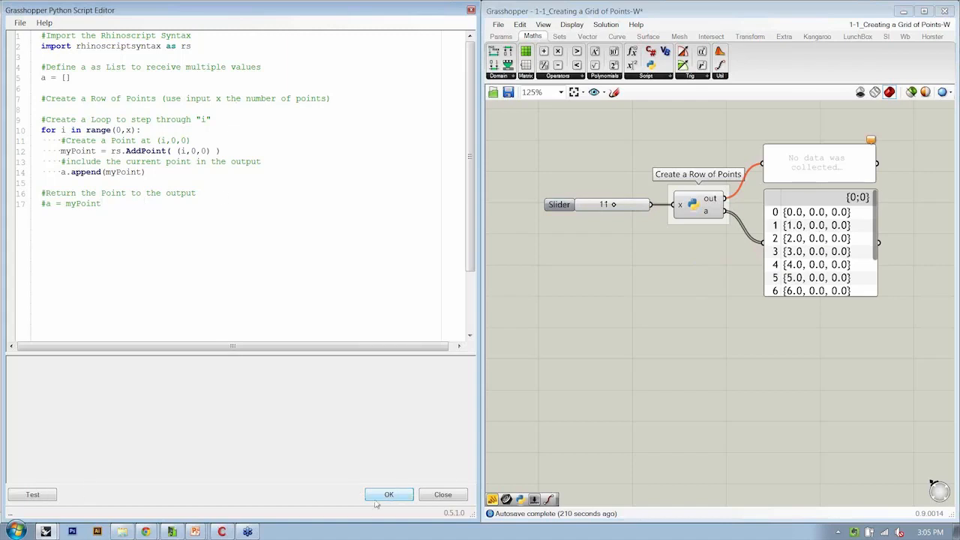
- Confirm the script with OK so the Python component outputs a row of 11 points along x
left_click(389, 495)
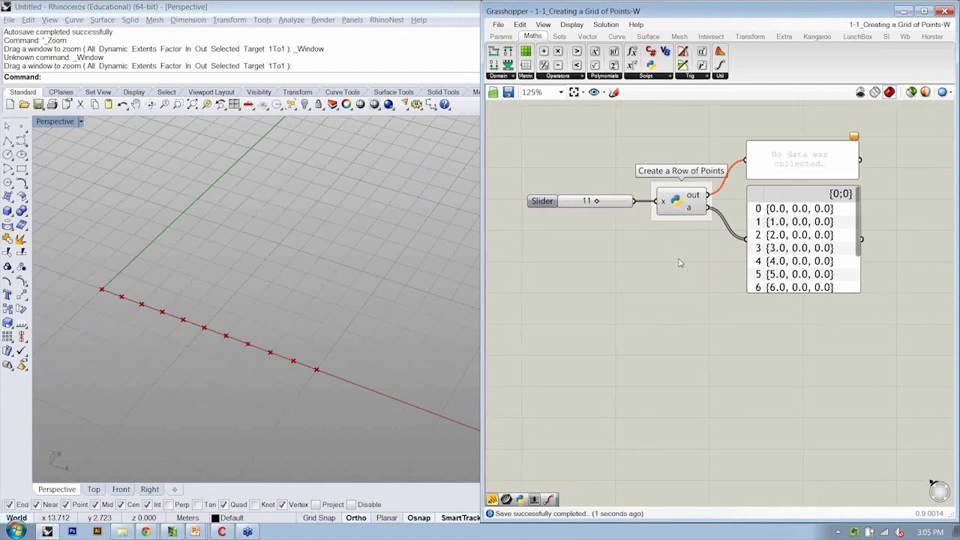
scroll("down", 3)
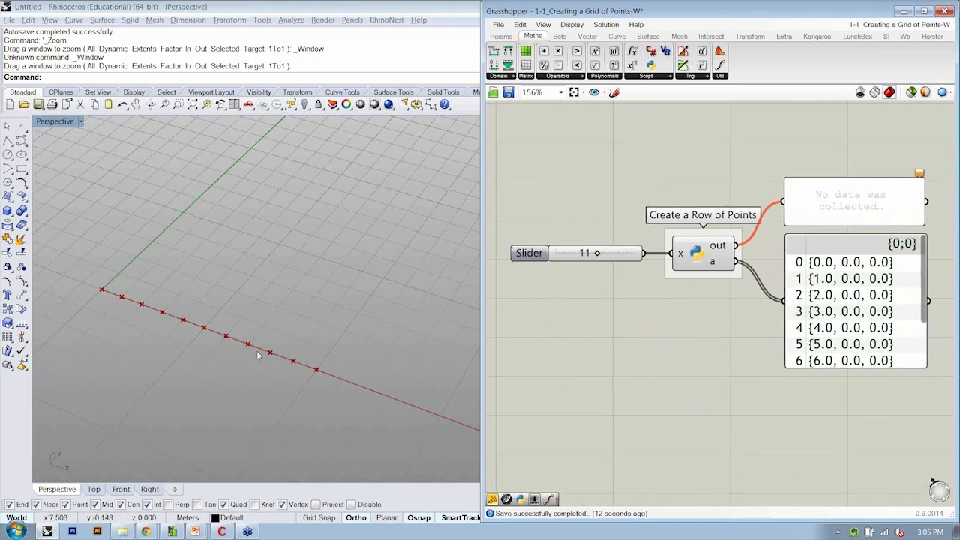
mouse_move(327, 375)
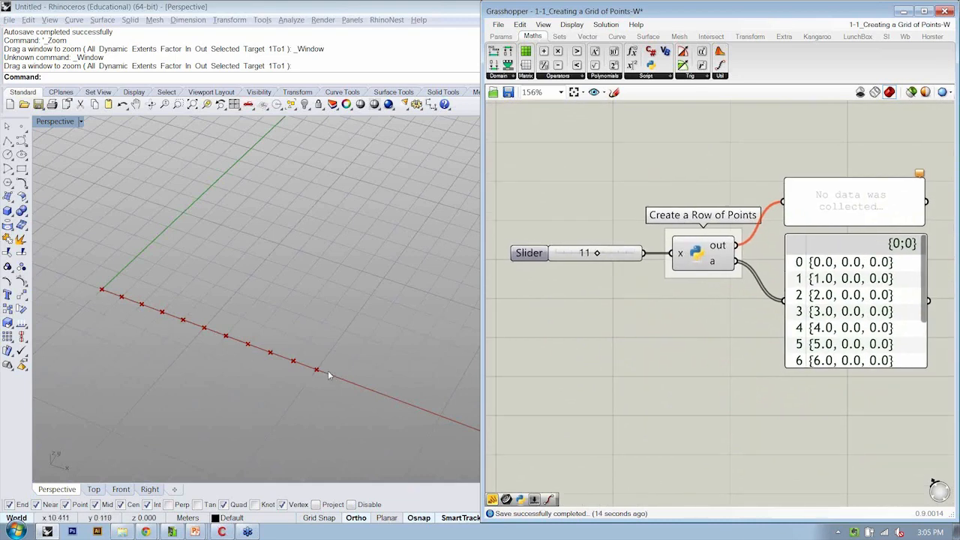
mouse_move(426, 224)
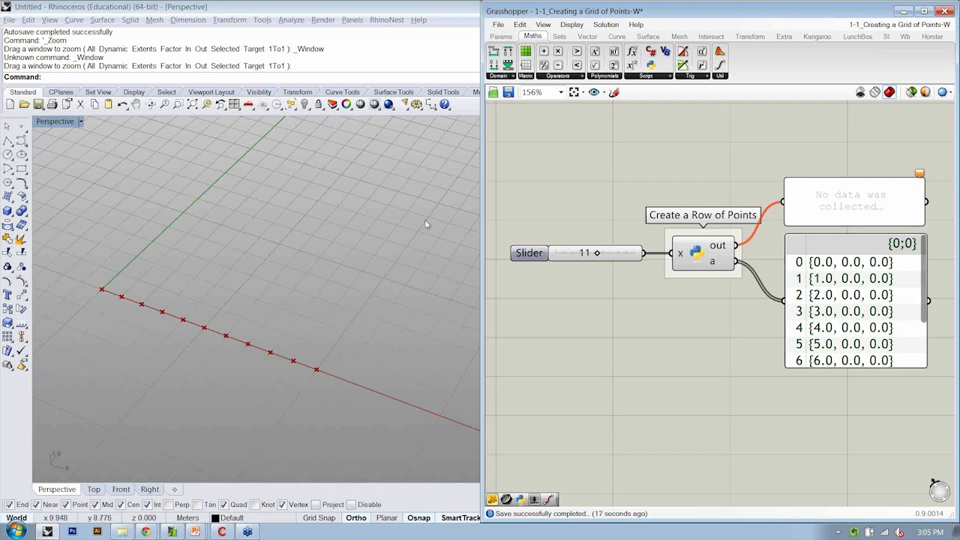
mouse_move(156, 308)
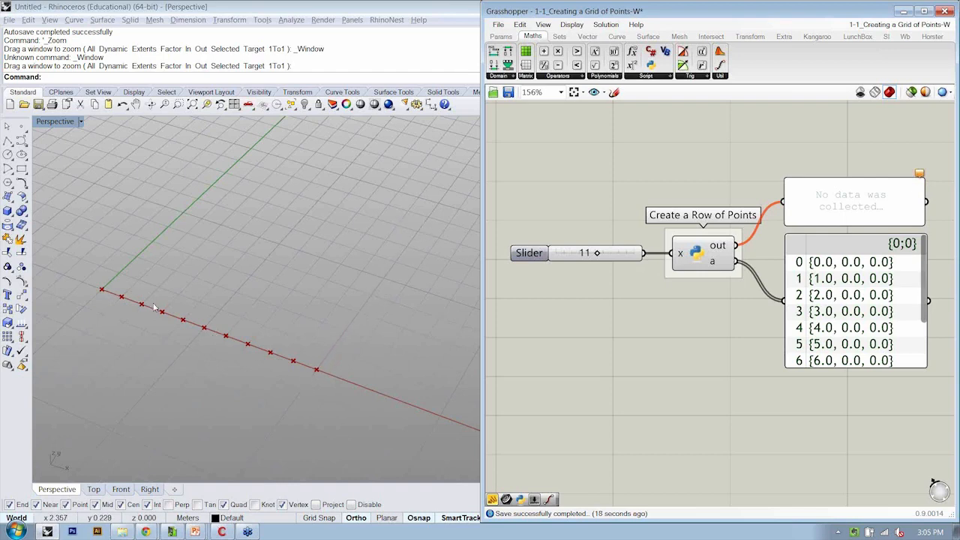
mouse_move(649, 333)
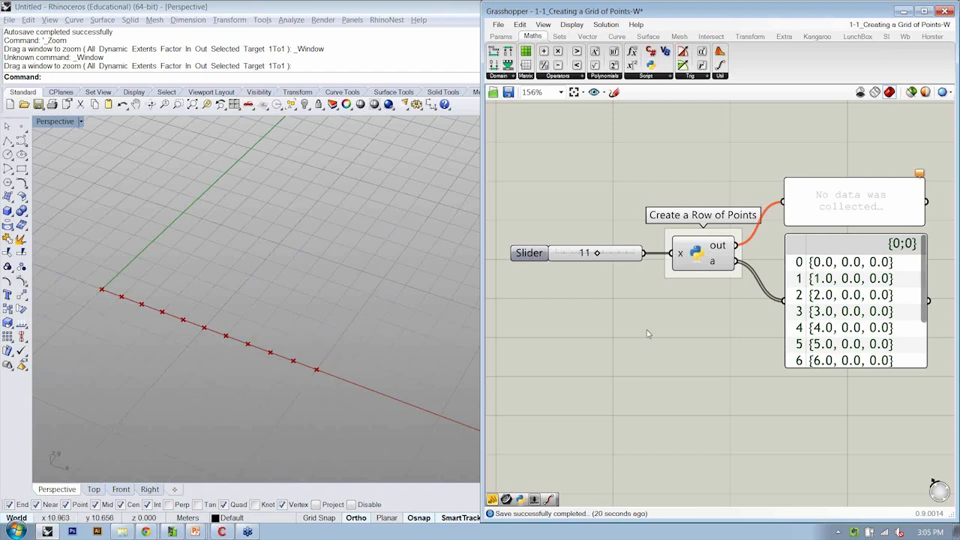
- Reopen the component's script and add a comment inside the i loop about looping through "j"
double_click(702, 252)
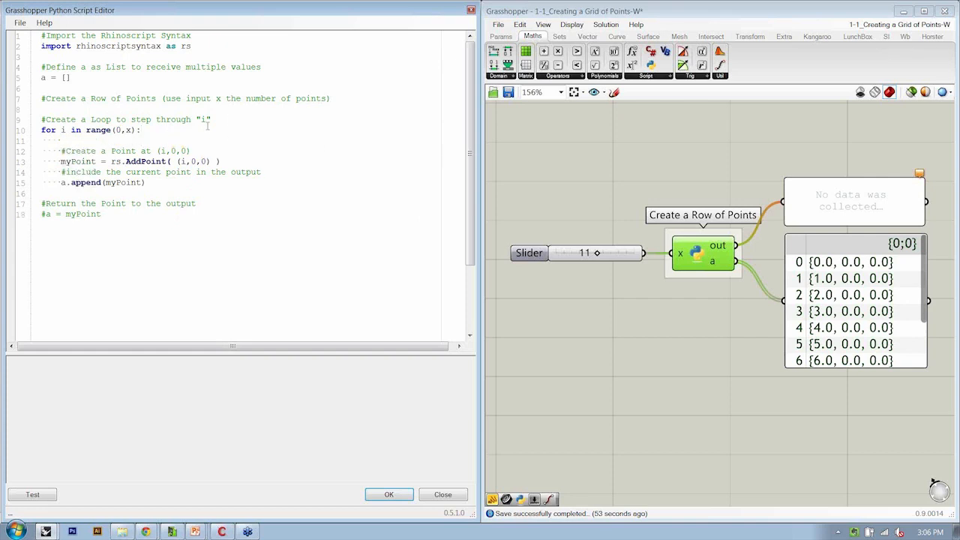
key("enter")
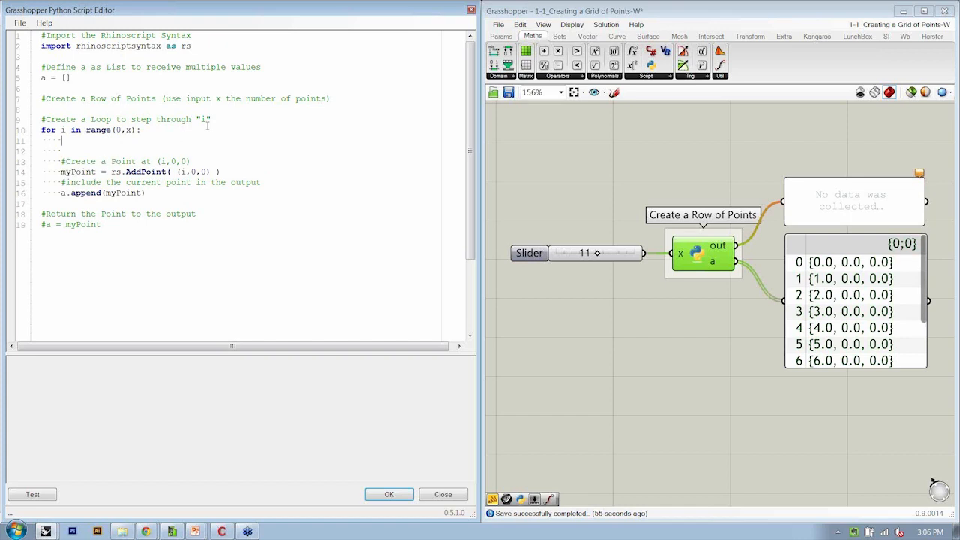
type("#Createa a Loop to step")
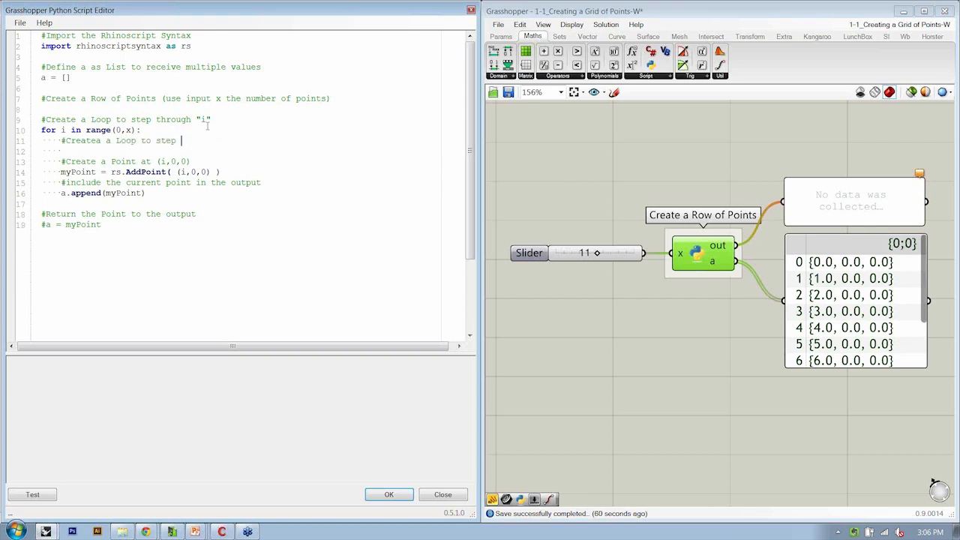
type("through \"j\"")
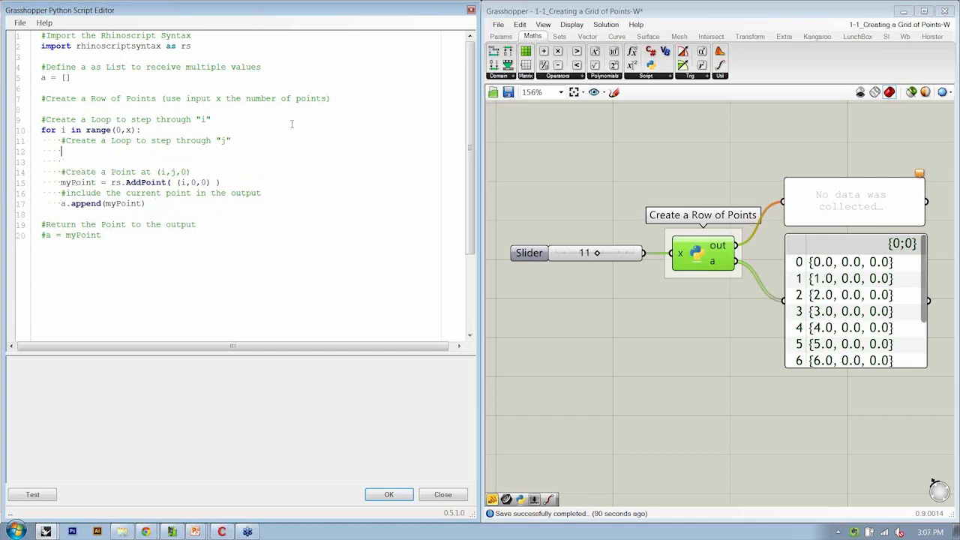
- Write the inner 'for j in range(0,y):' loop and indent the AddPoint lines to use (i, j, 0)
type("for j in range(")
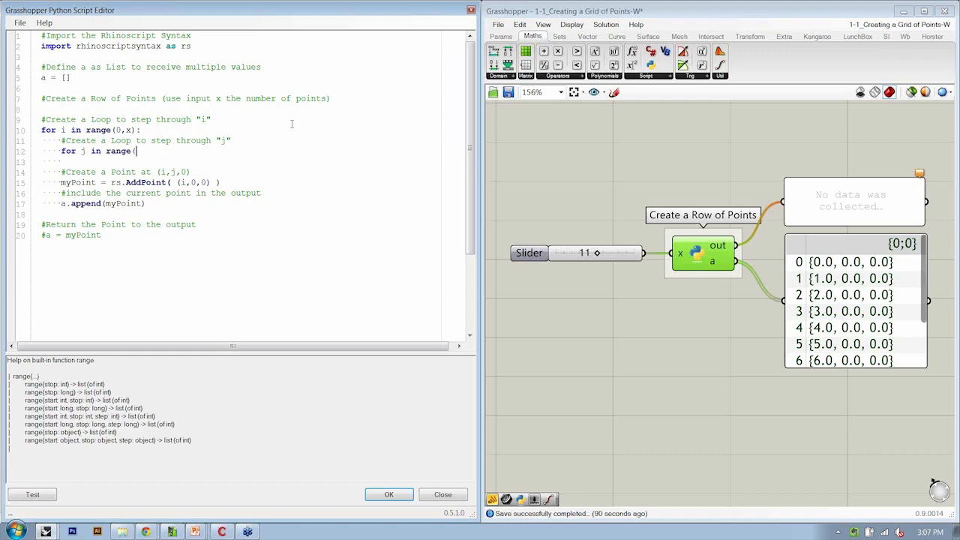
type("0,")
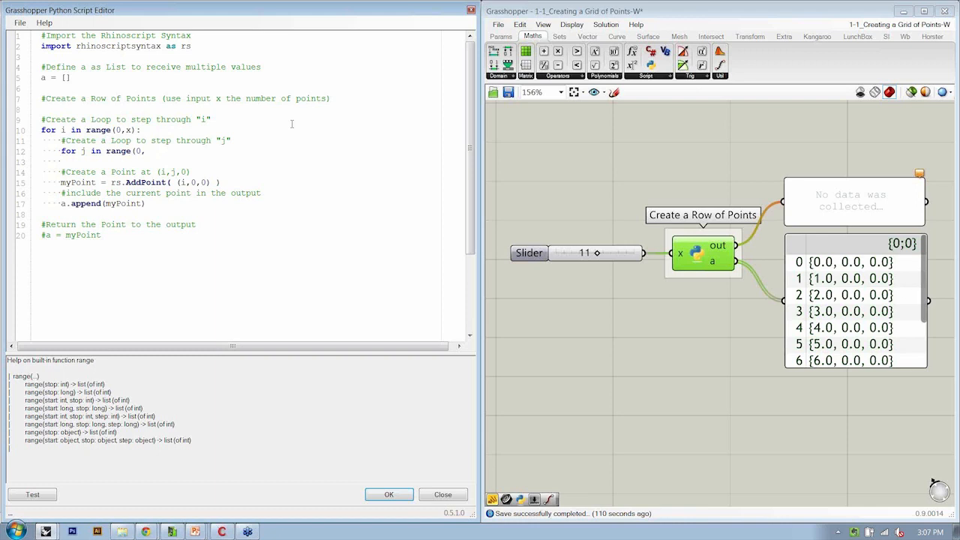
type("y")
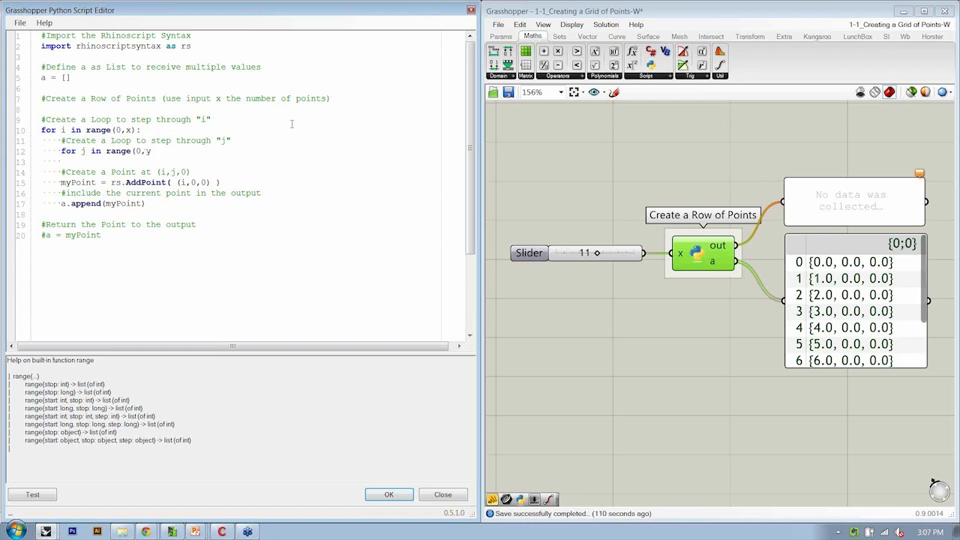
double_click(141, 150)
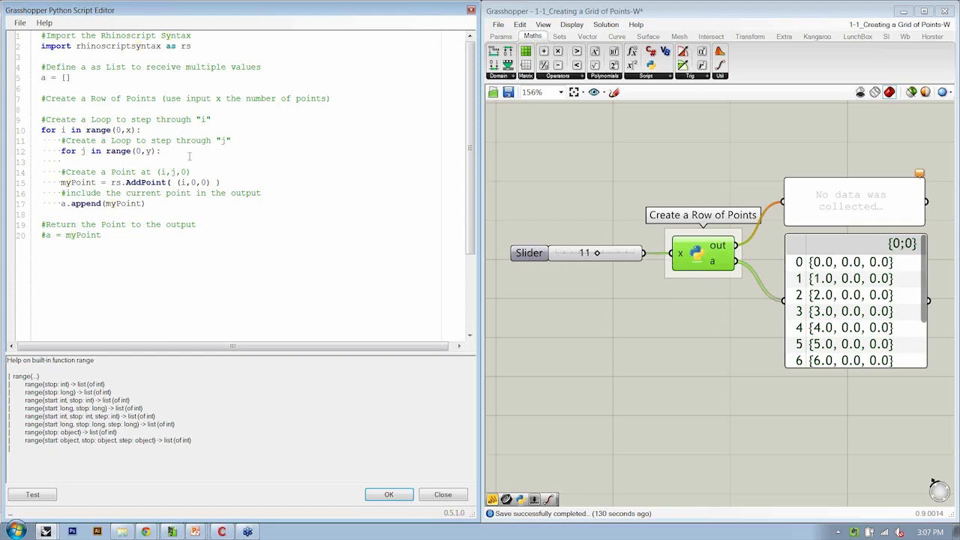
mouse_move(204, 138)
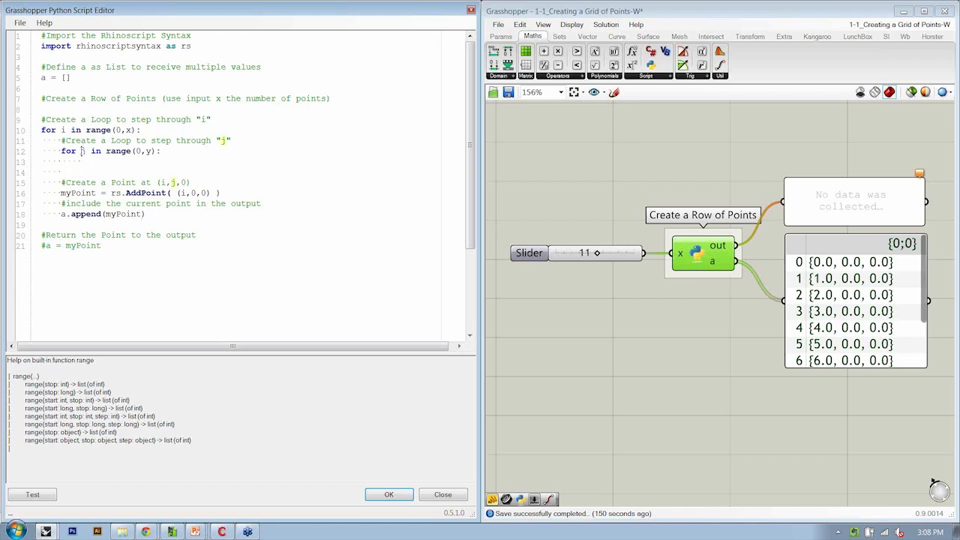
left_click_drag(128, 204, 145, 213)
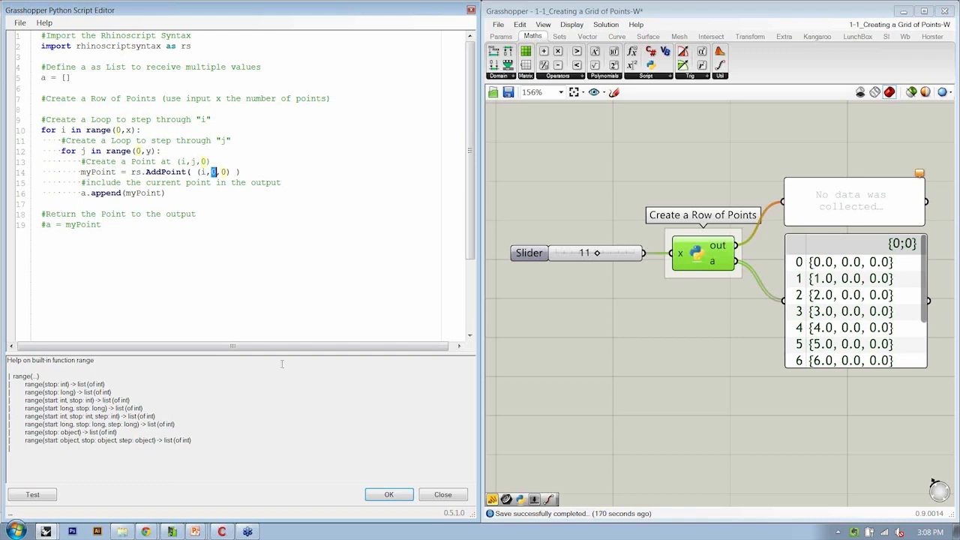
mouse_move(288, 369)
type("j")
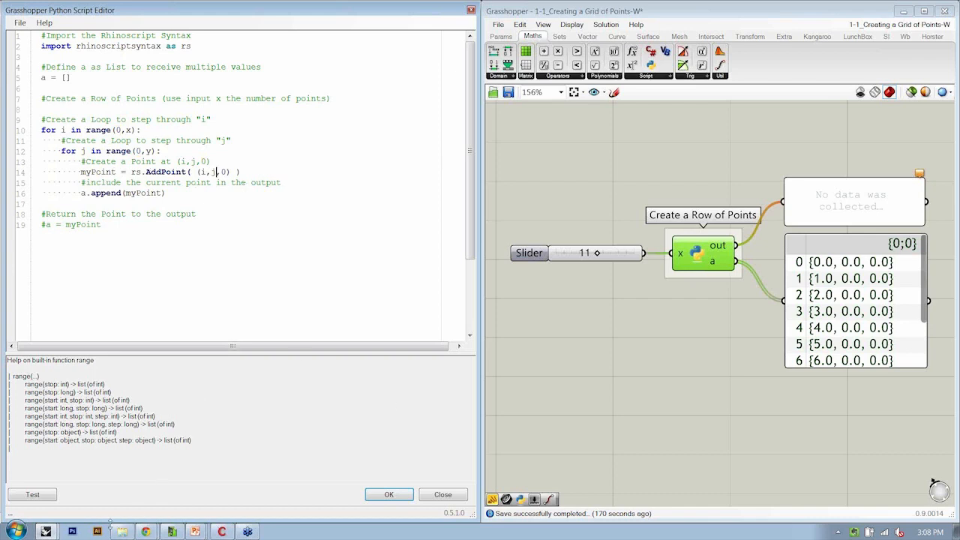
- Test the nested-loop script, fix the inner range variable, and confirm with OK
left_click(32, 495)
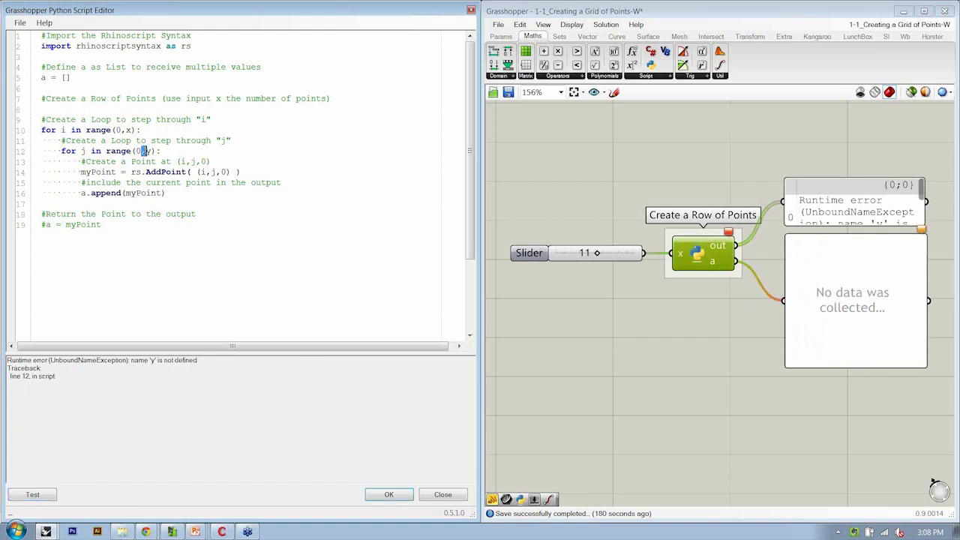
double_click(145, 162)
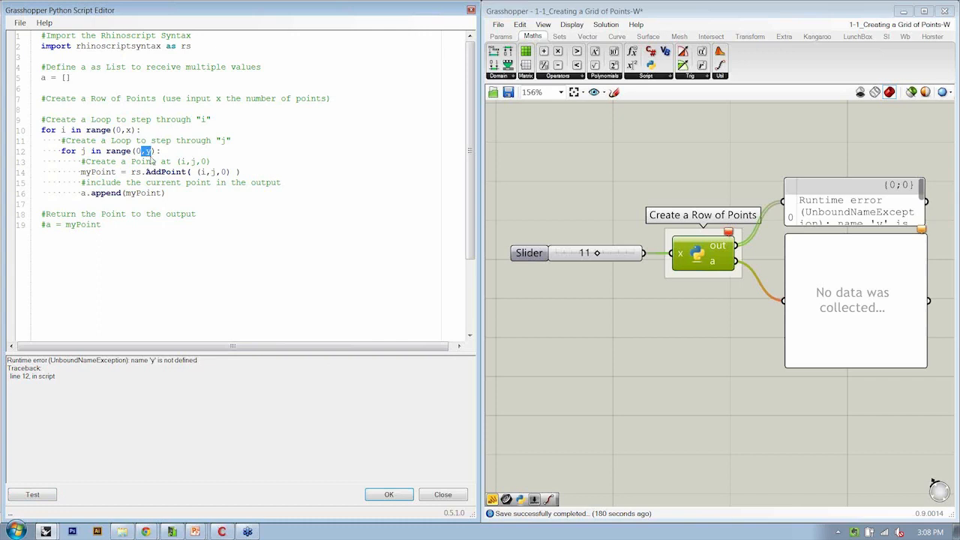
type("j")
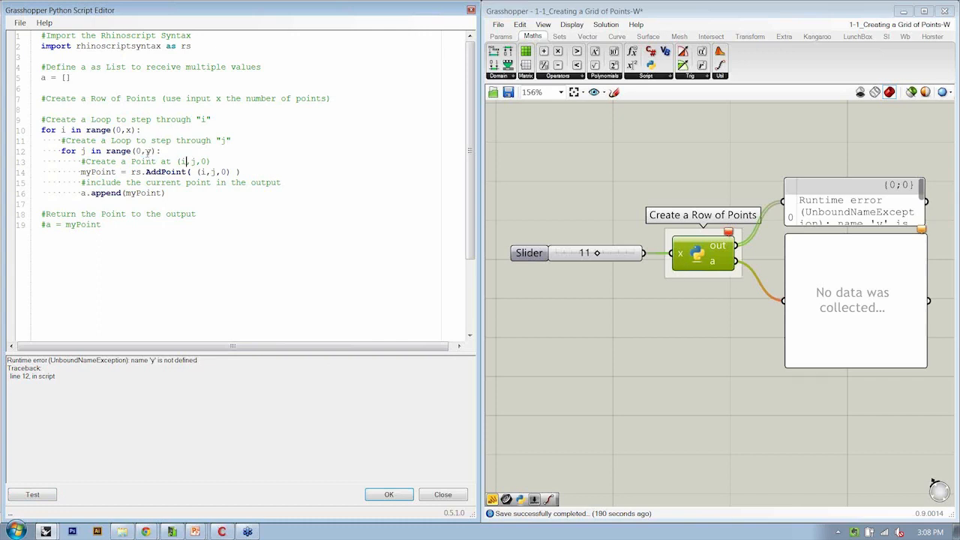
mouse_move(673, 262)
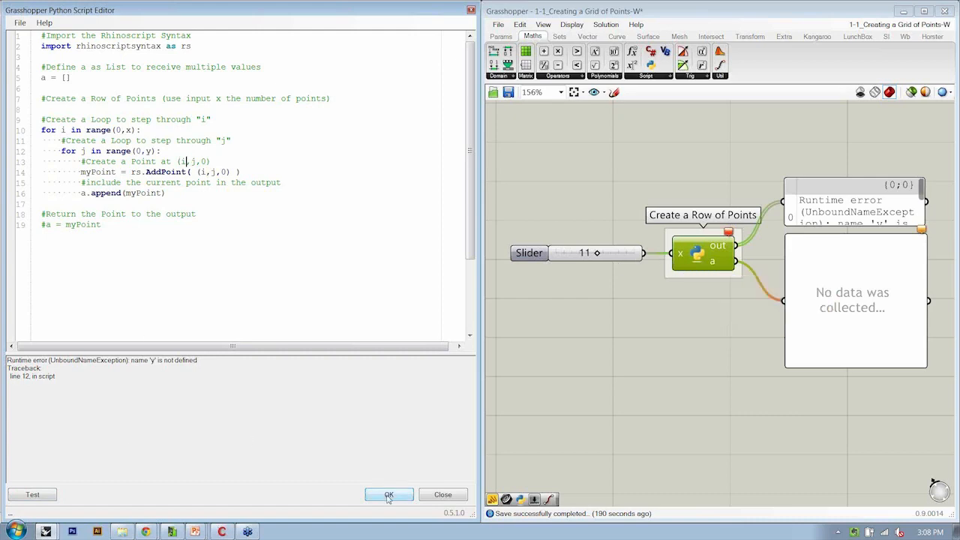
left_click(389, 495)
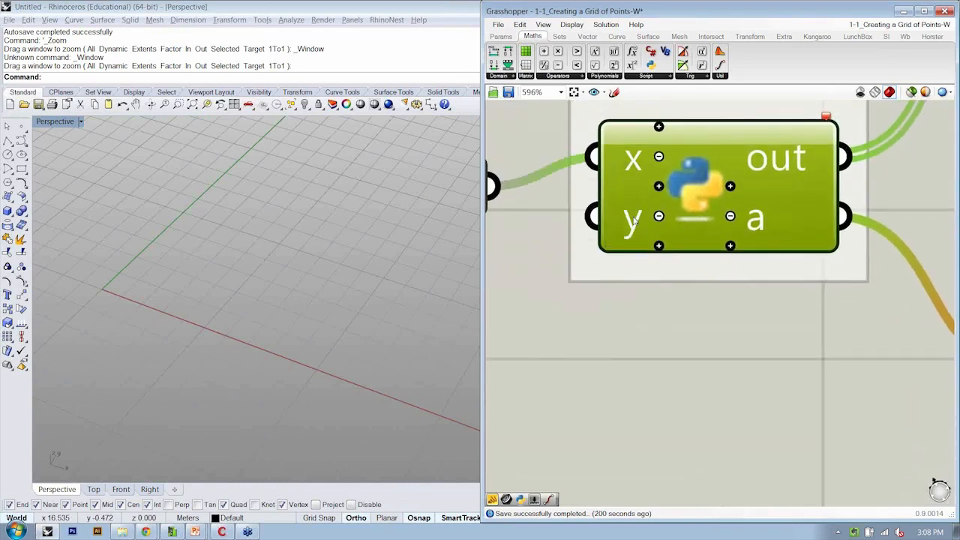
- Adjust the component's y input settings so it accepts the second slider's value of 11
right_click(634, 218)
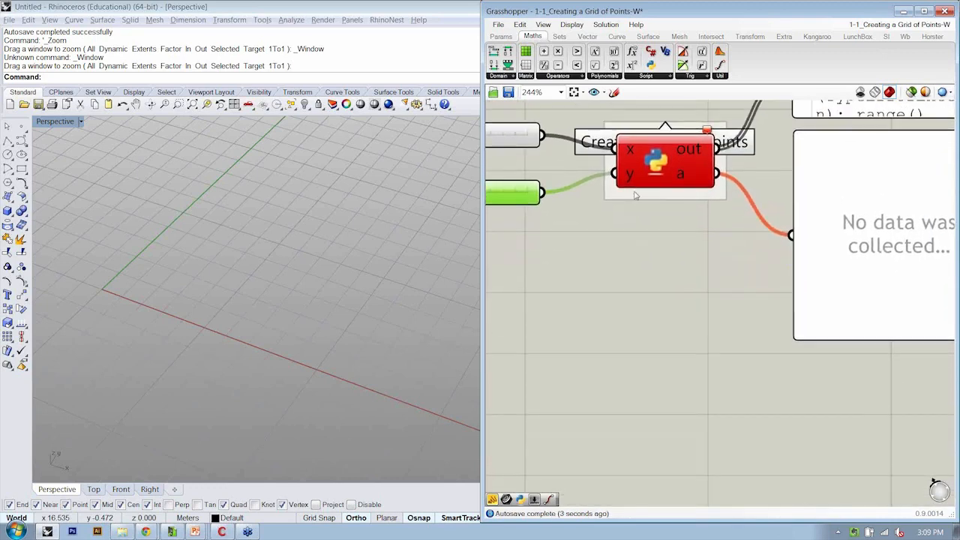
mouse_move(628, 178)
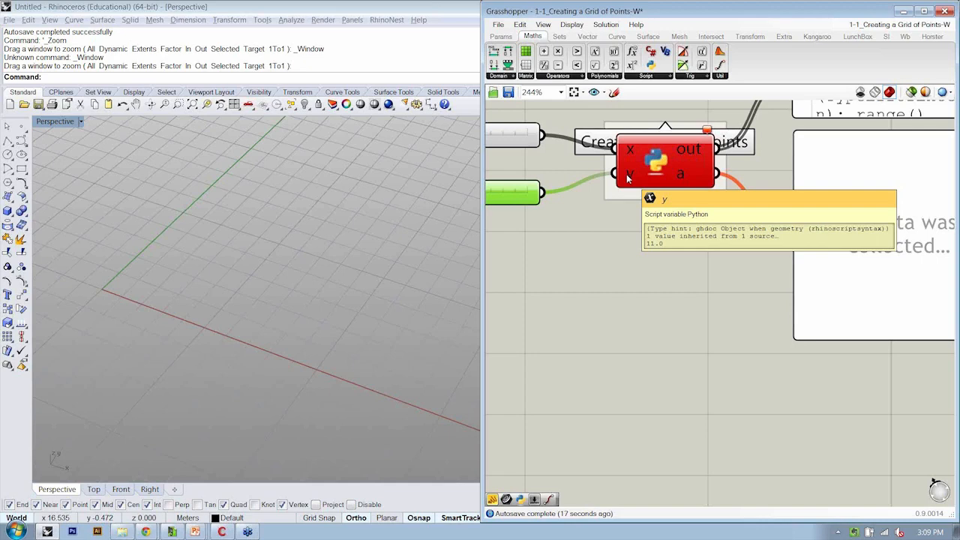
right_click(629, 180)
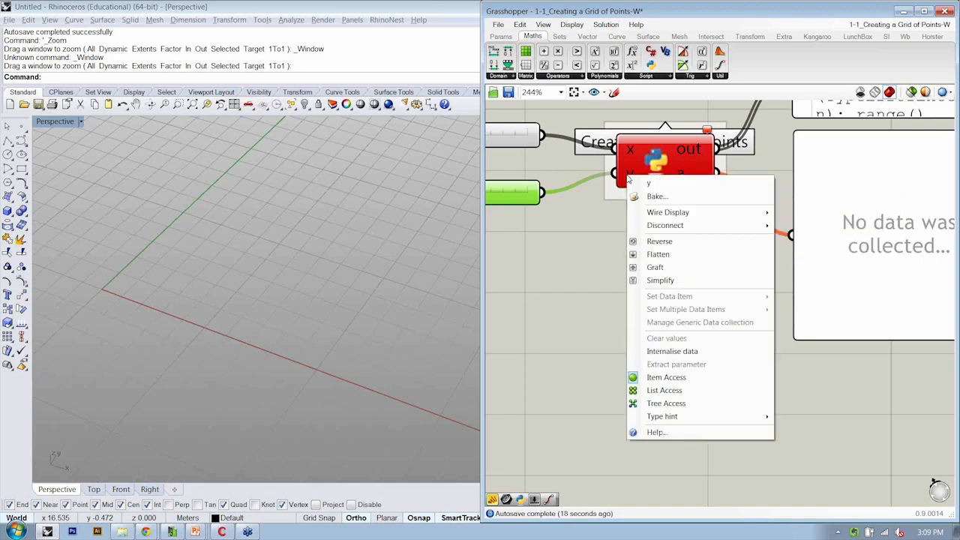
mouse_move(662, 417)
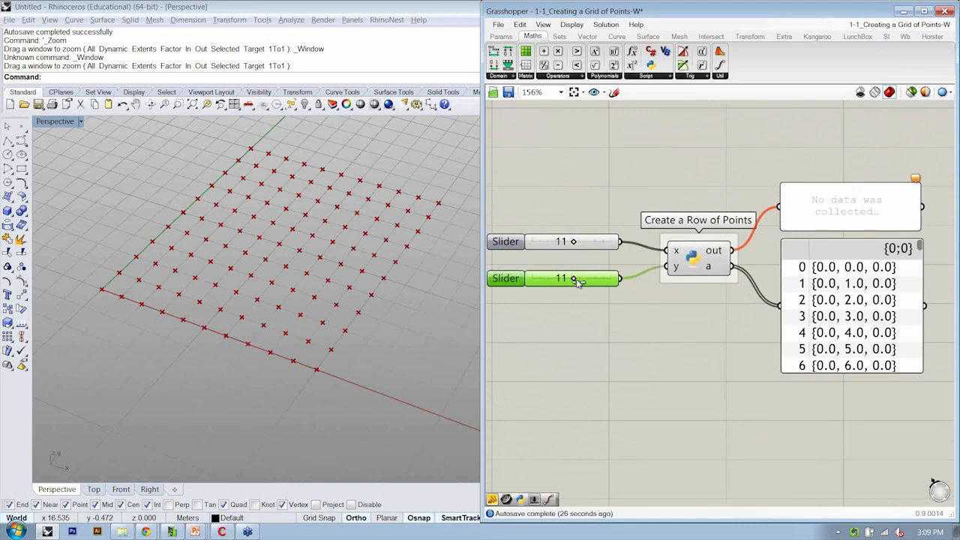
- Drag the second slider to 6 for an 11-by-6 grid and retitle the group 'Create a Grid of Points'
left_click_drag(573, 278, 557, 278)
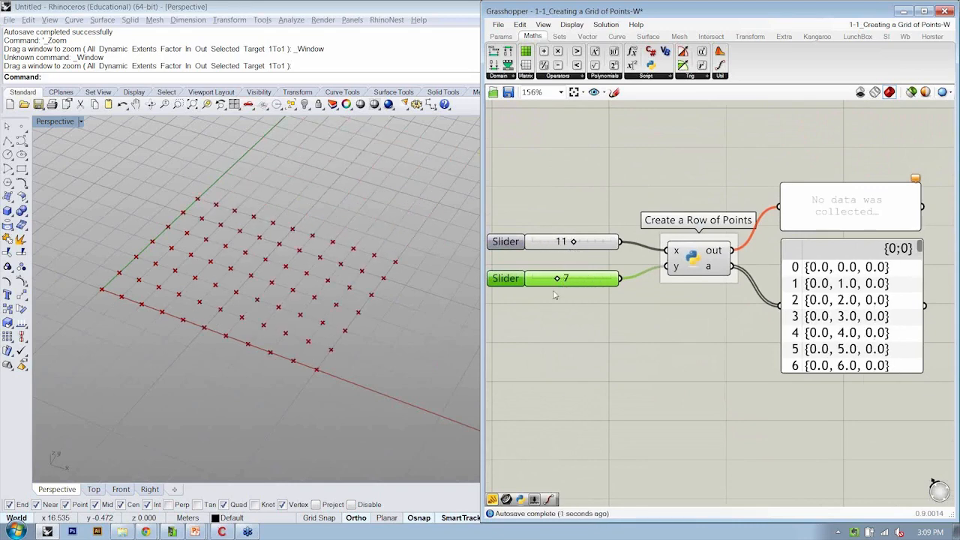
left_click_drag(558, 277, 552, 278)
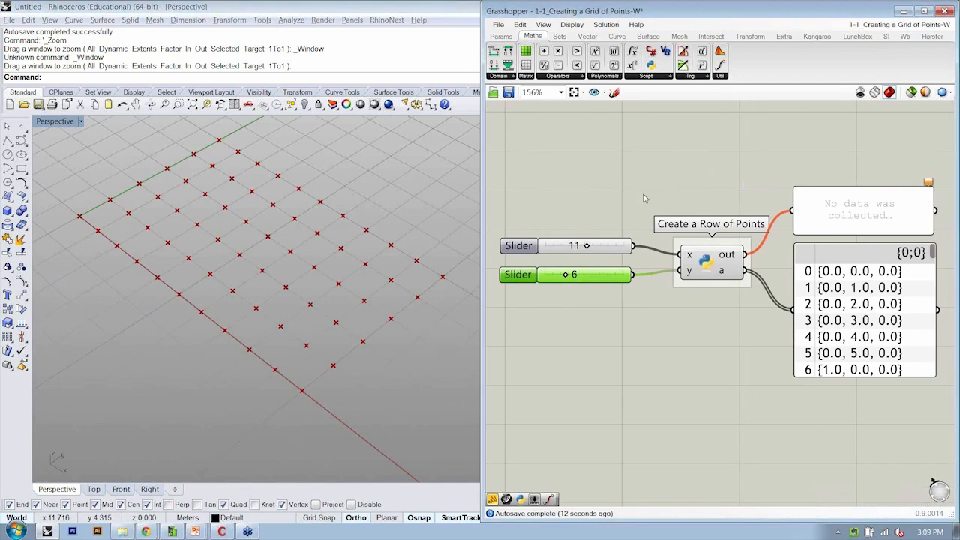
mouse_move(676, 224)
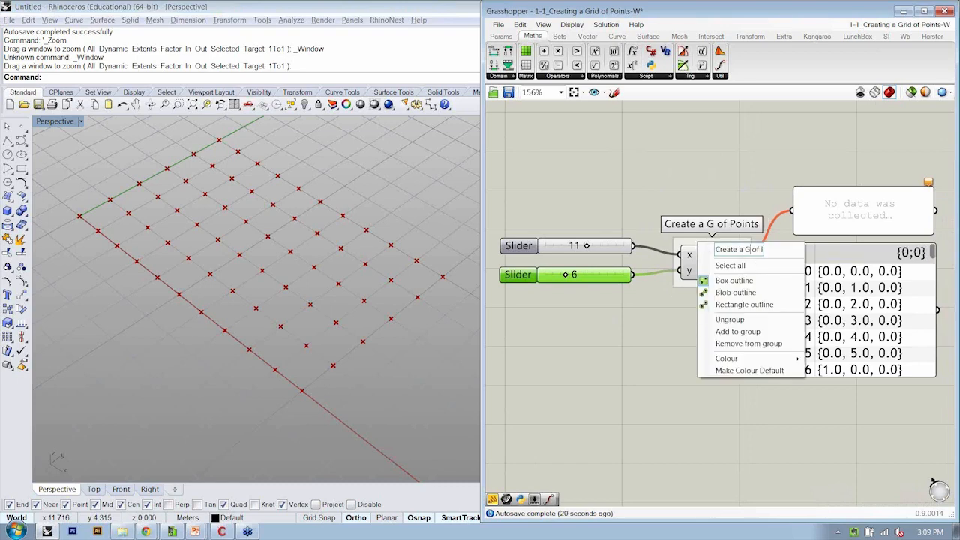
left_click(696, 192)
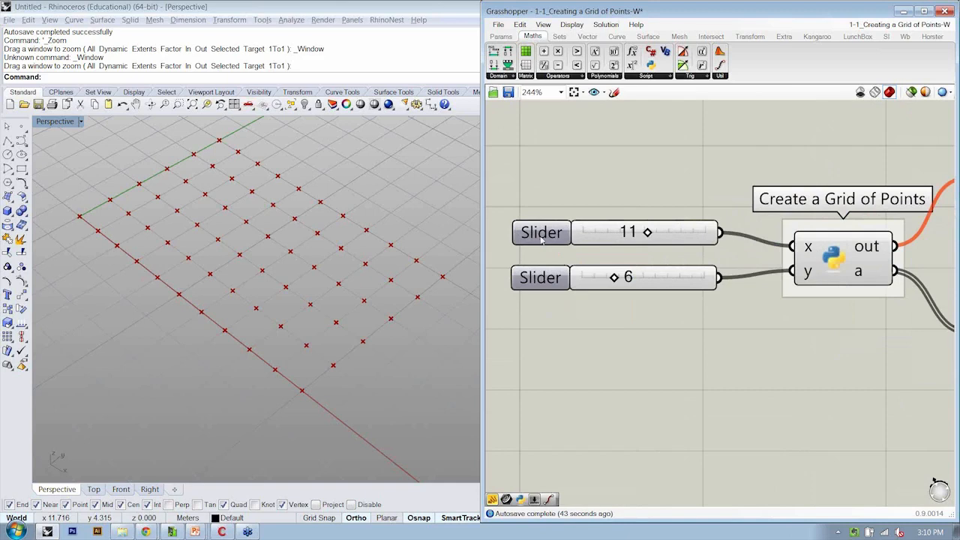
- Rename the first slider to numX and begin renaming the second slider to numY
right_click(542, 231)
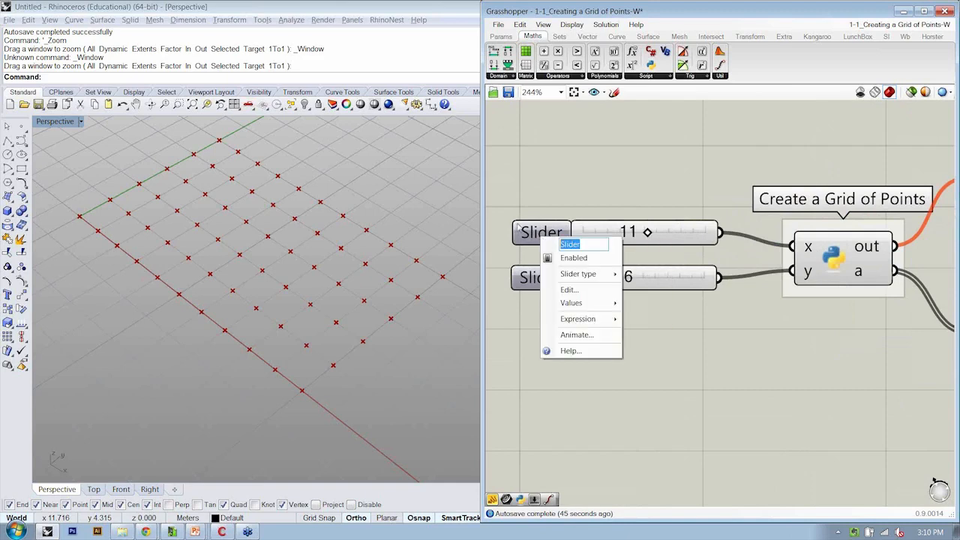
type("numX")
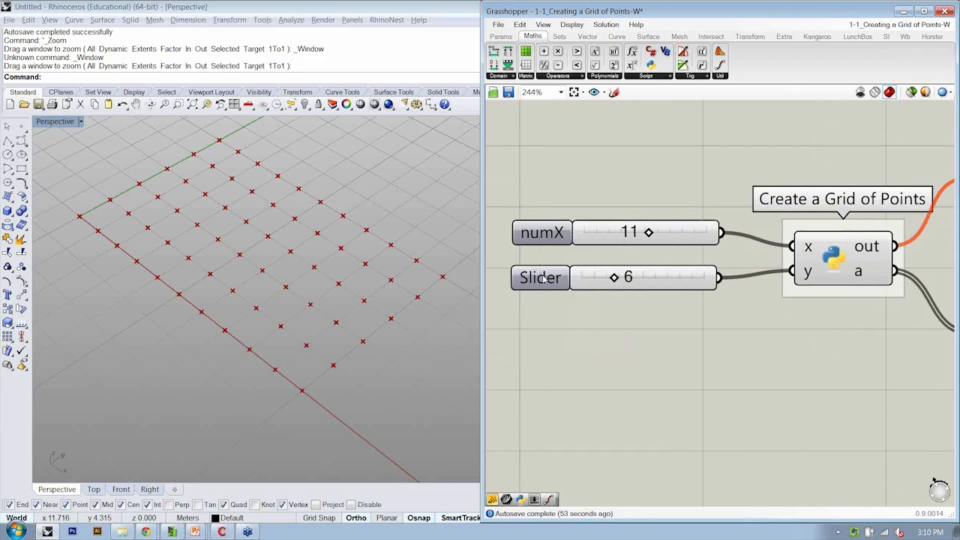
right_click(540, 278)
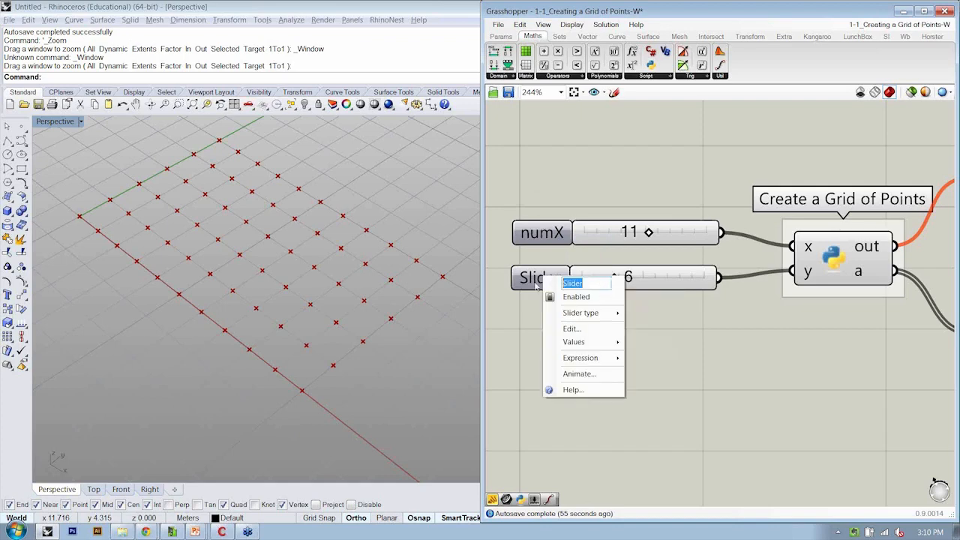
type("numY")
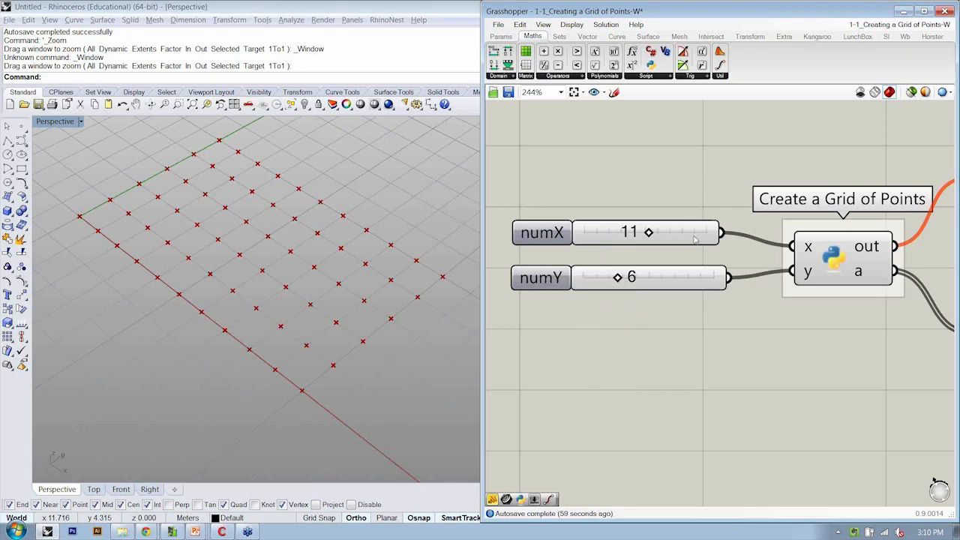
- Finish naming the second slider numY and save the grid-of-points definition
scroll("down", 3)
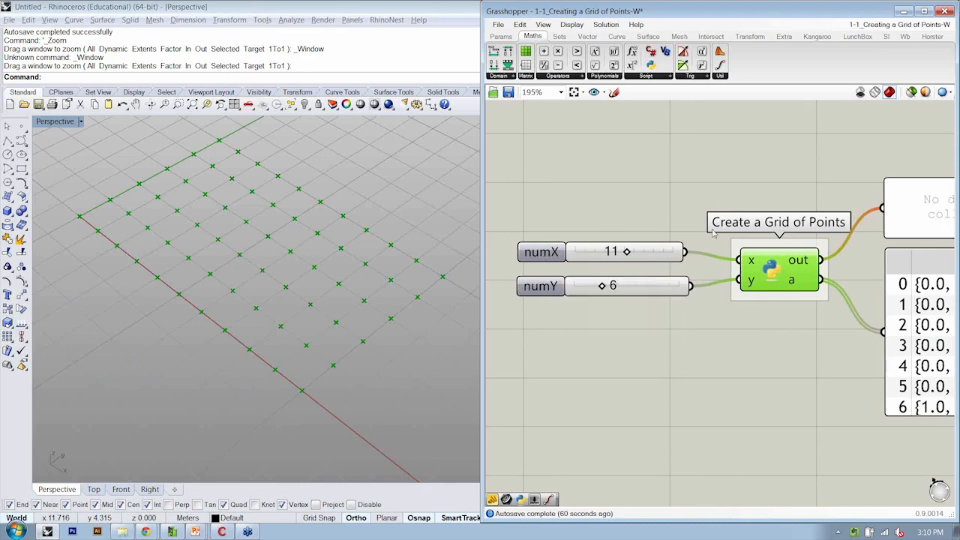
mouse_move(757, 262)
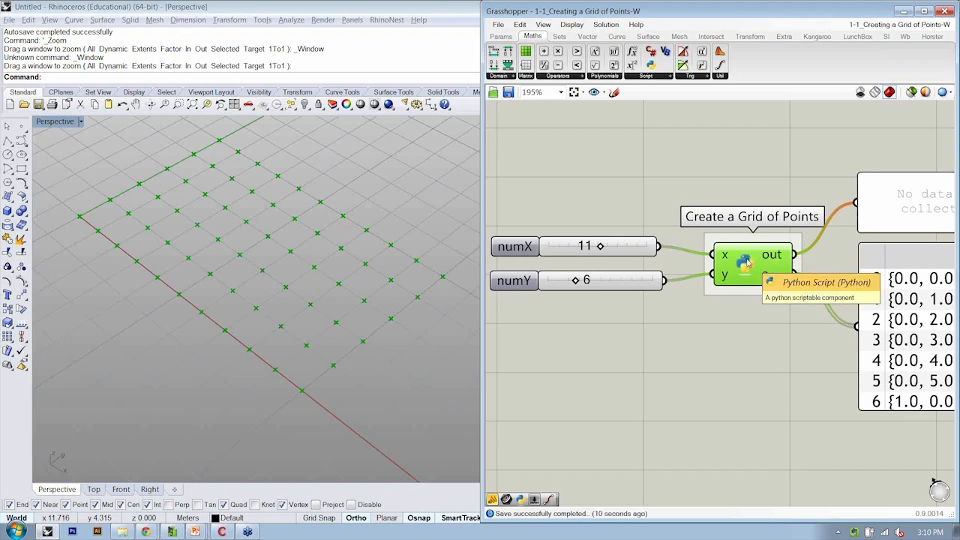
double_click(743, 262)
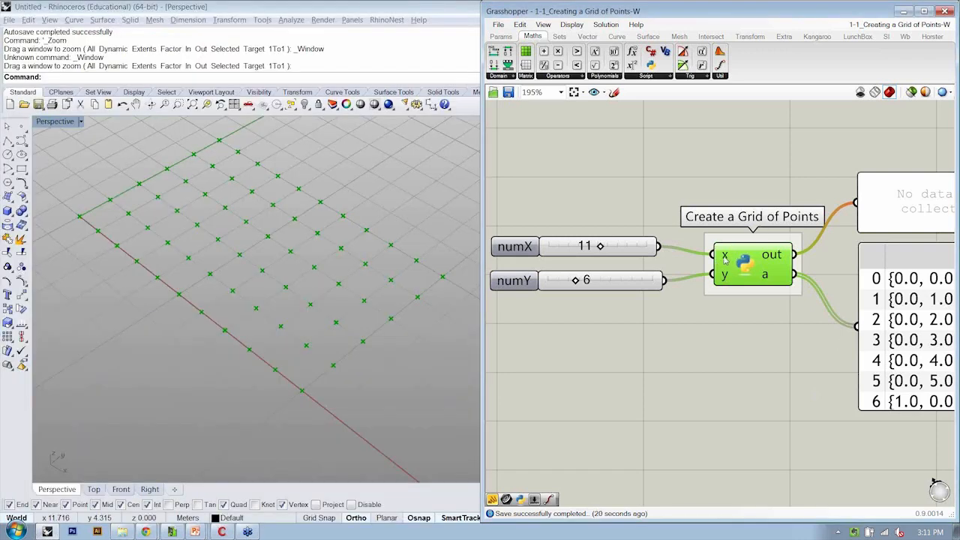
- Rename the script's x input to numX and set the numX slider to 7
right_click(771, 255)
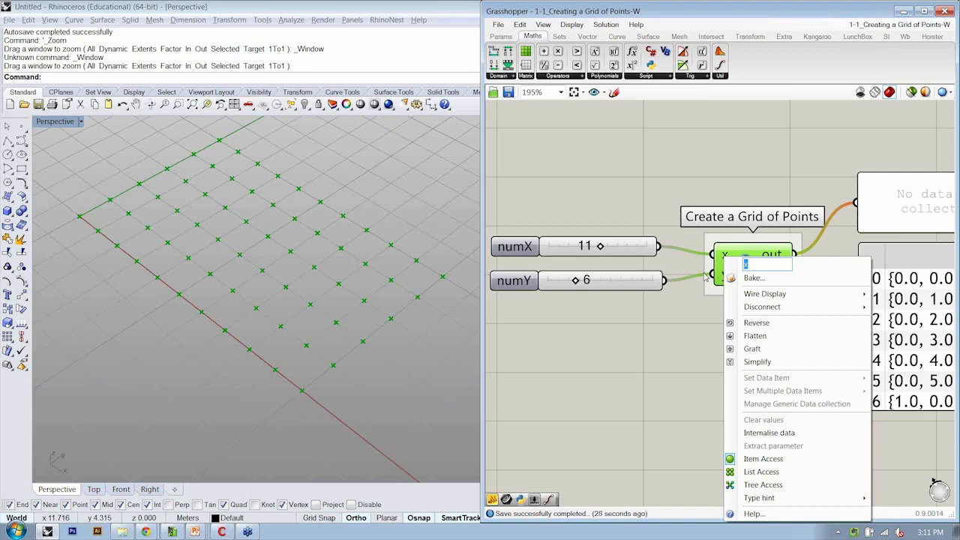
type("numX")
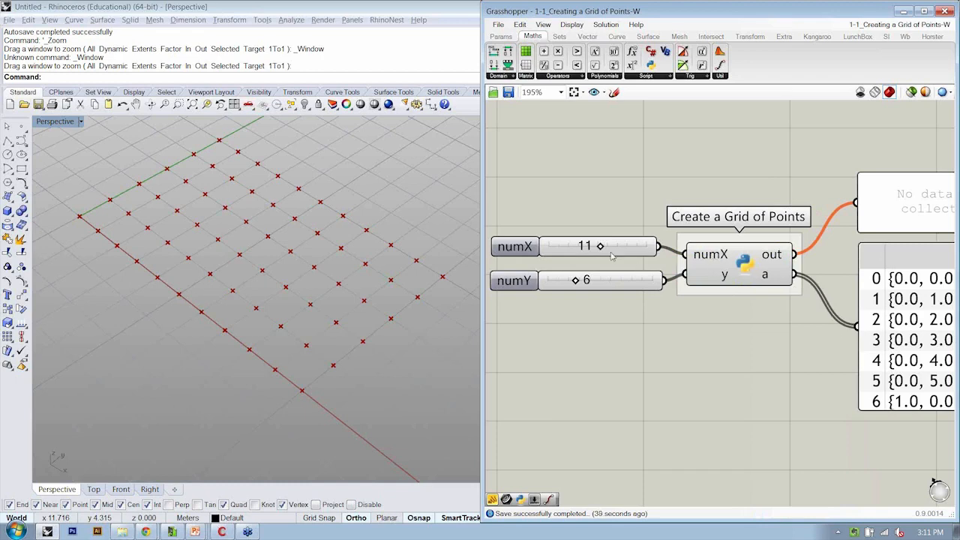
left_click_drag(600, 246, 567, 246)
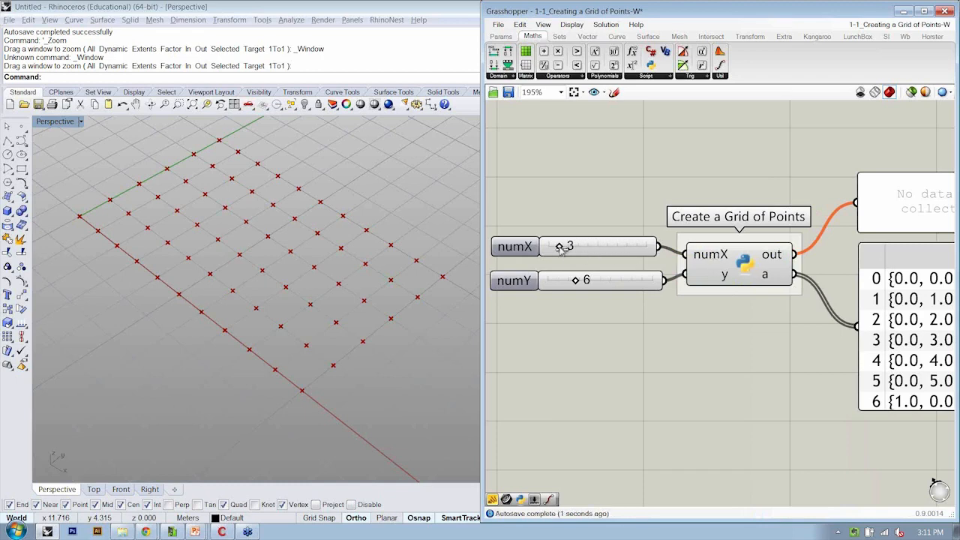
left_click_drag(559, 246, 579, 246)
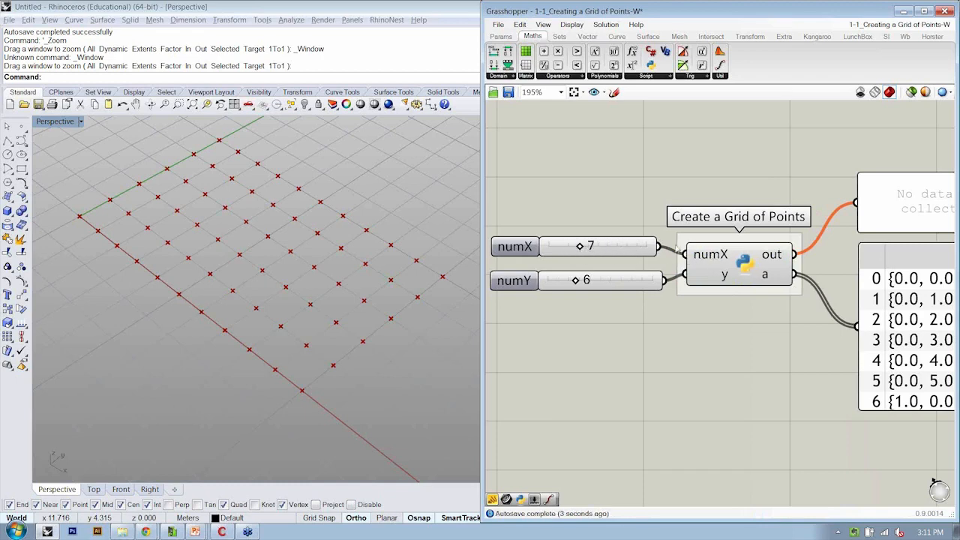
mouse_move(261, 252)
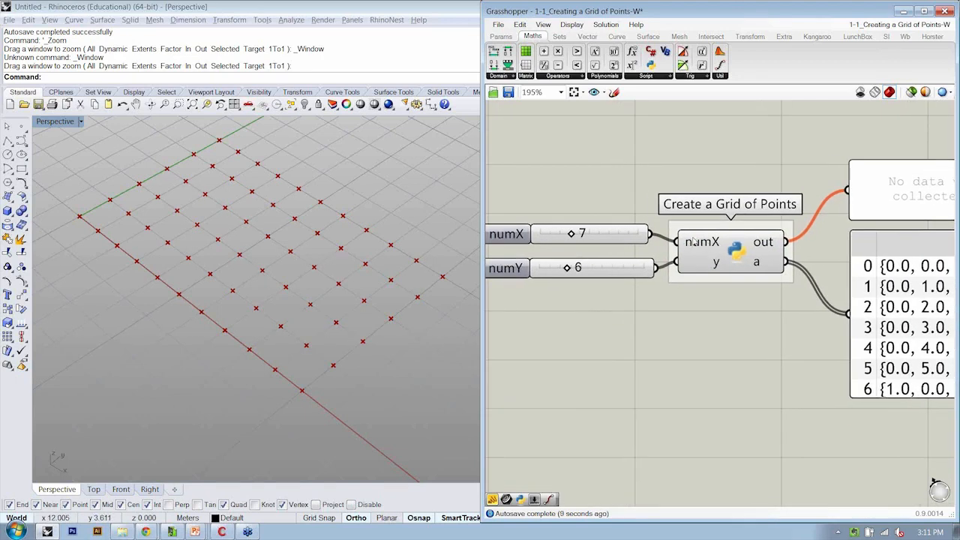
- Change the outer loop to range over numX and test it, giving a 7-by-6 grid in Rhino
left_click(732, 252)
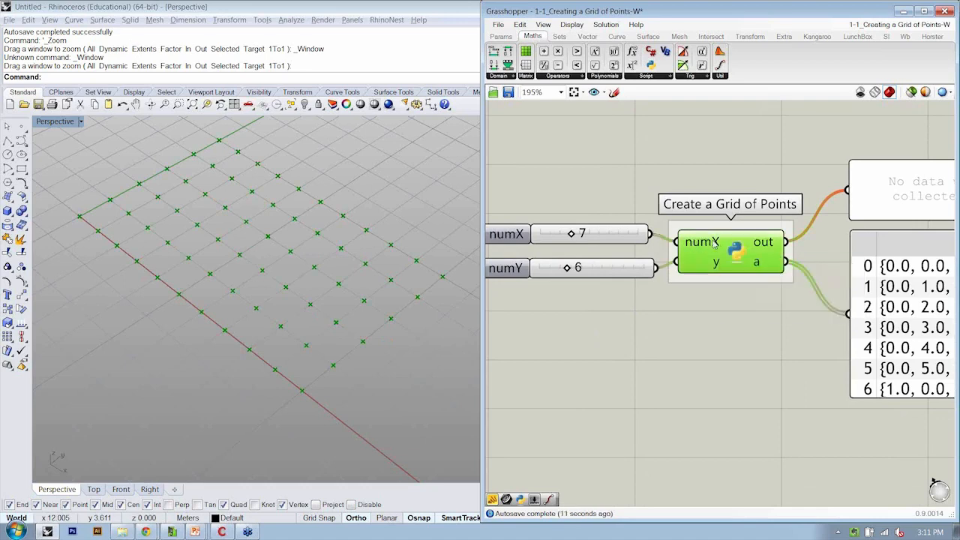
double_click(735, 252)
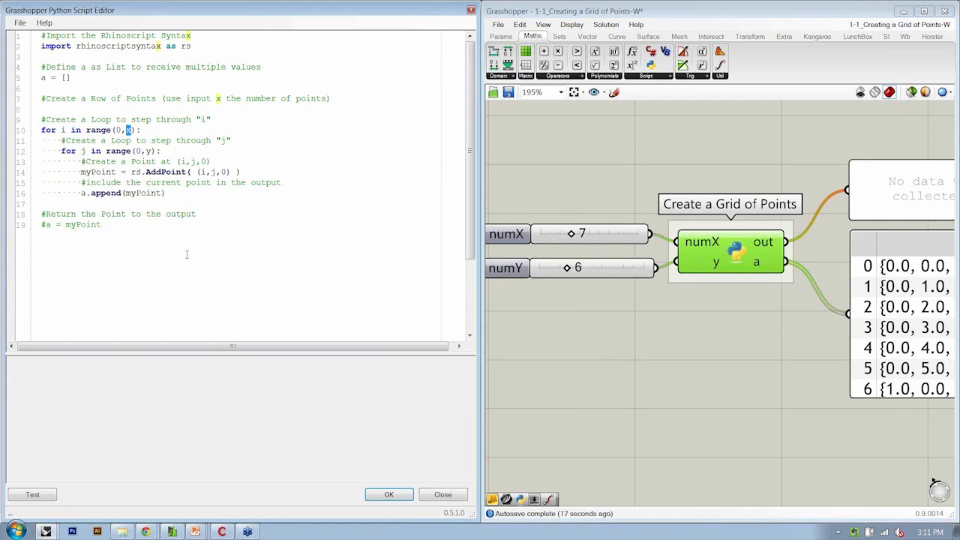
type("nujm")
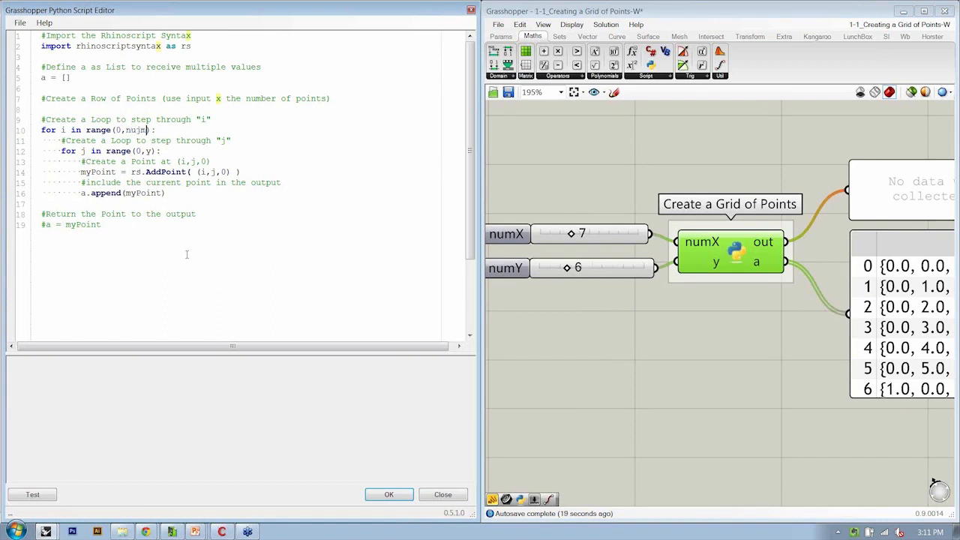
type("numX")
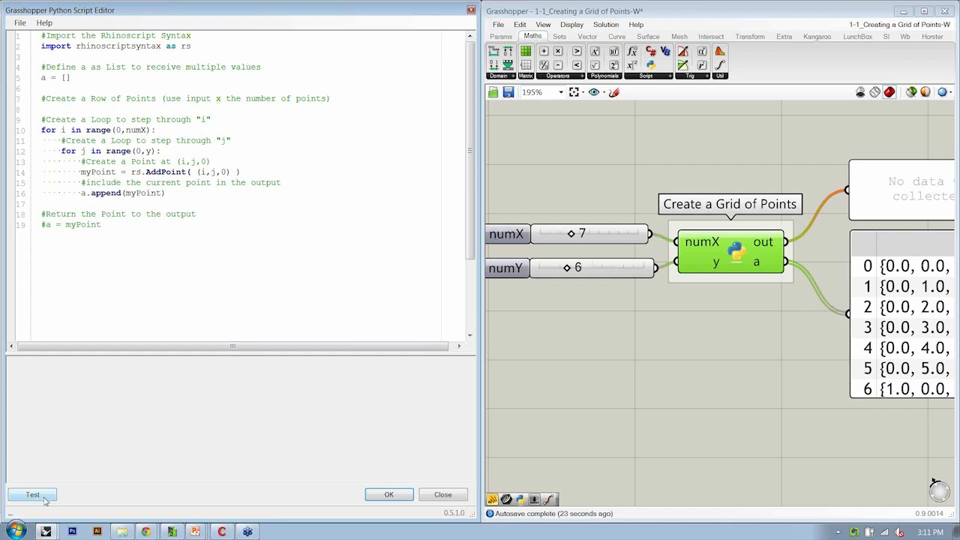
left_click(32, 495)
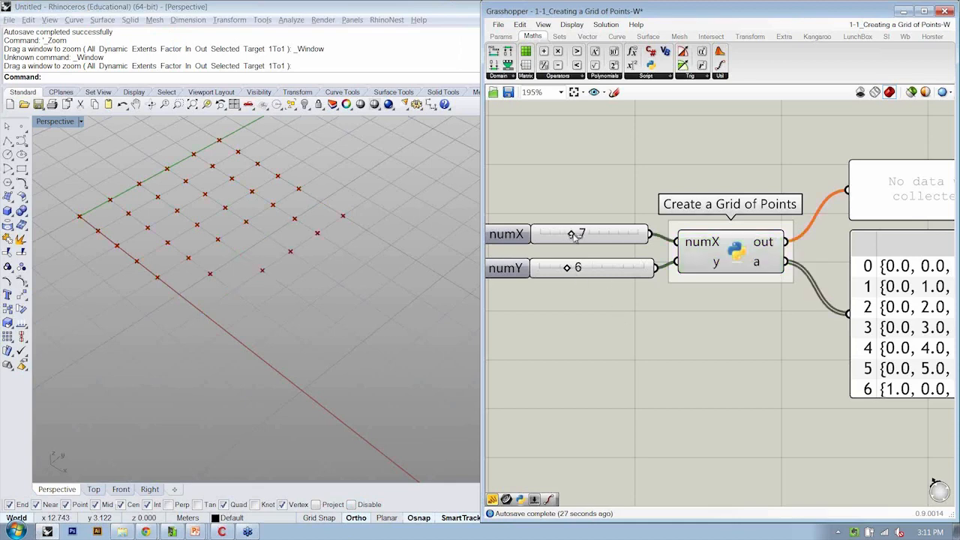
- Set the numX slider to 8 and rename the second input to numY for the inner loop
left_click_drag(573, 234, 587, 234)
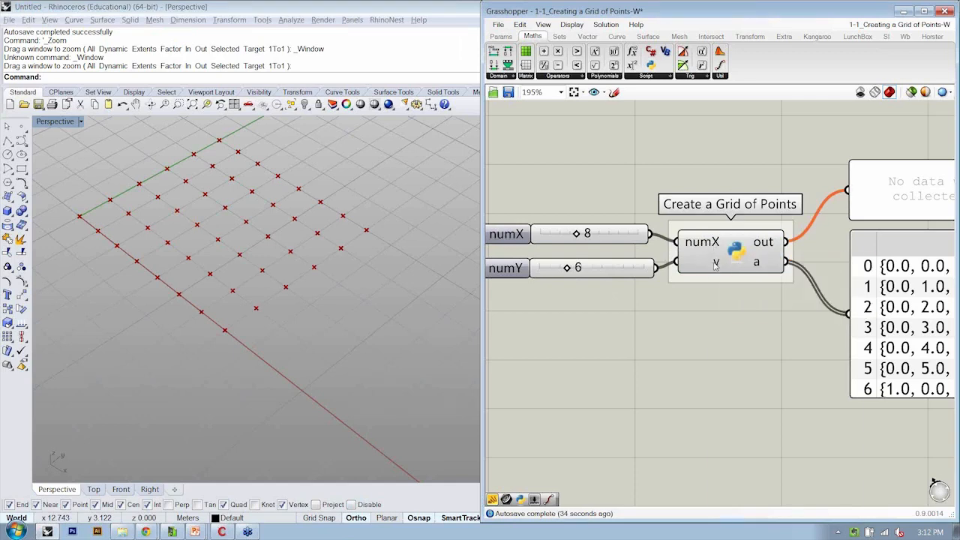
mouse_move(627, 426)
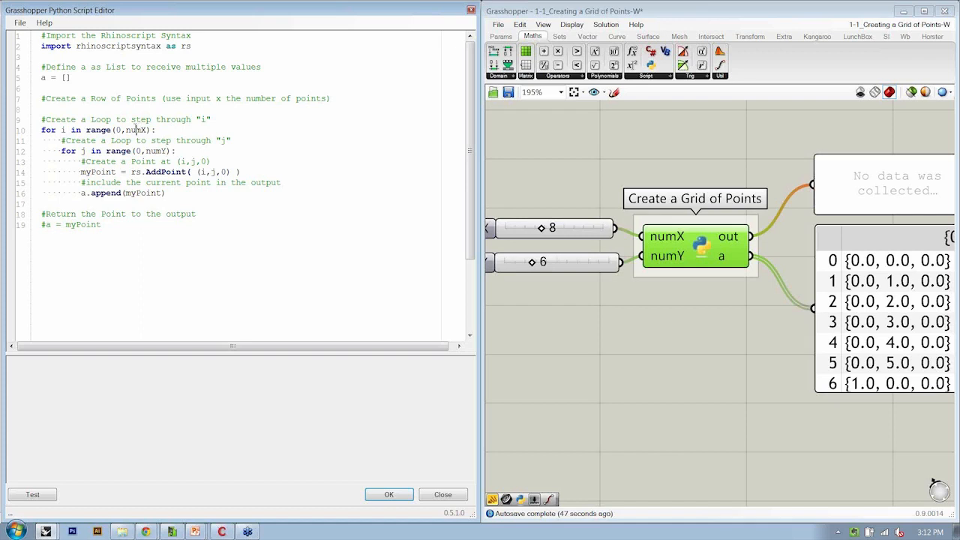
double_click(136, 129)
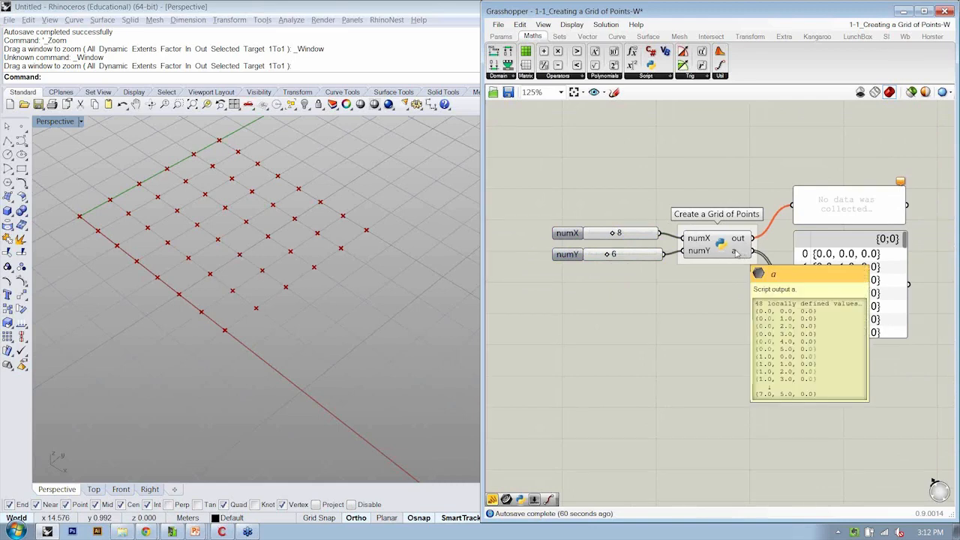
- Reopen the Python grid script and add example () and [] bracket pairs under a = []
double_click(717, 243)
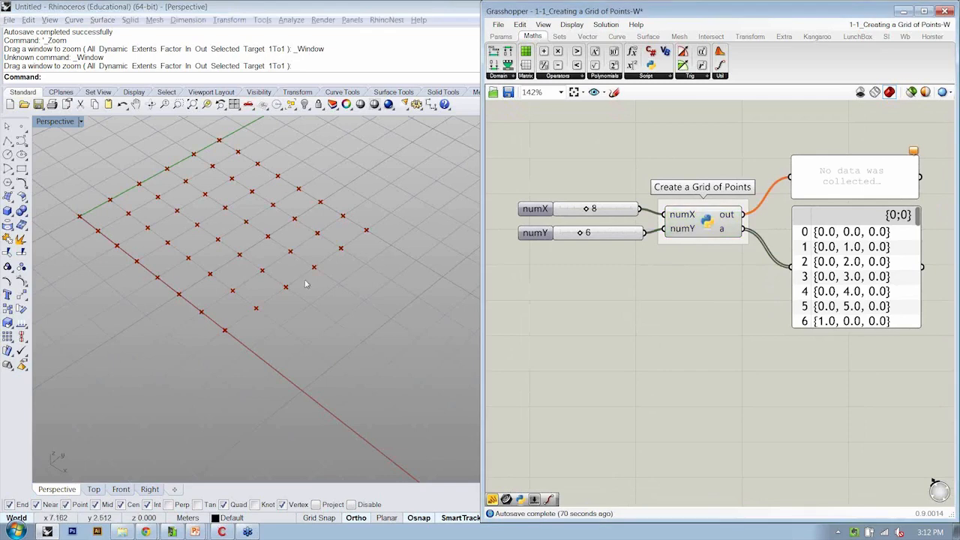
mouse_move(274, 280)
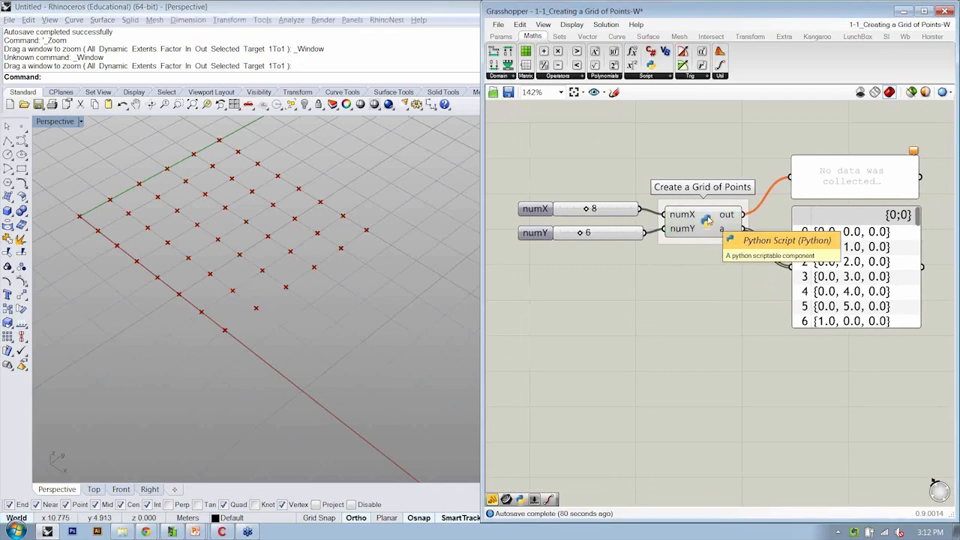
mouse_move(423, 237)
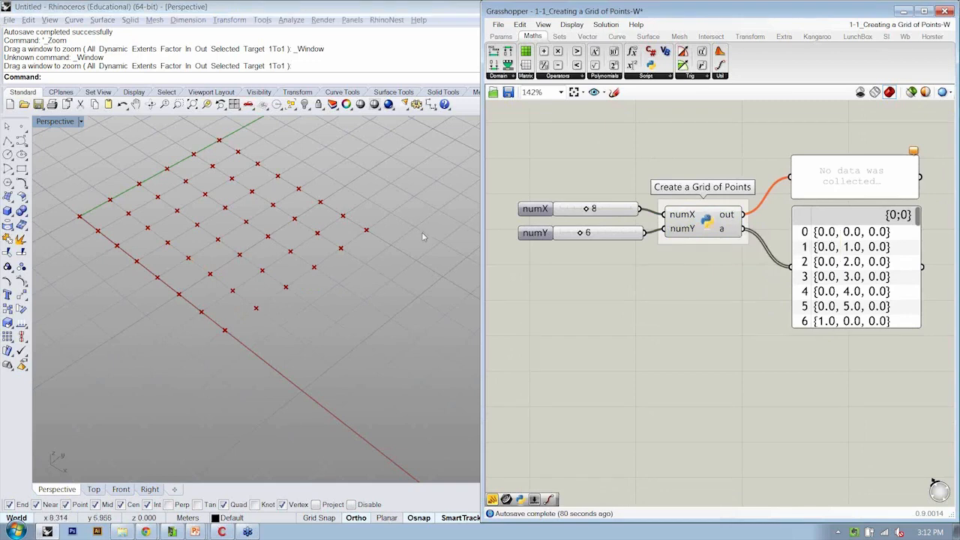
mouse_move(219, 324)
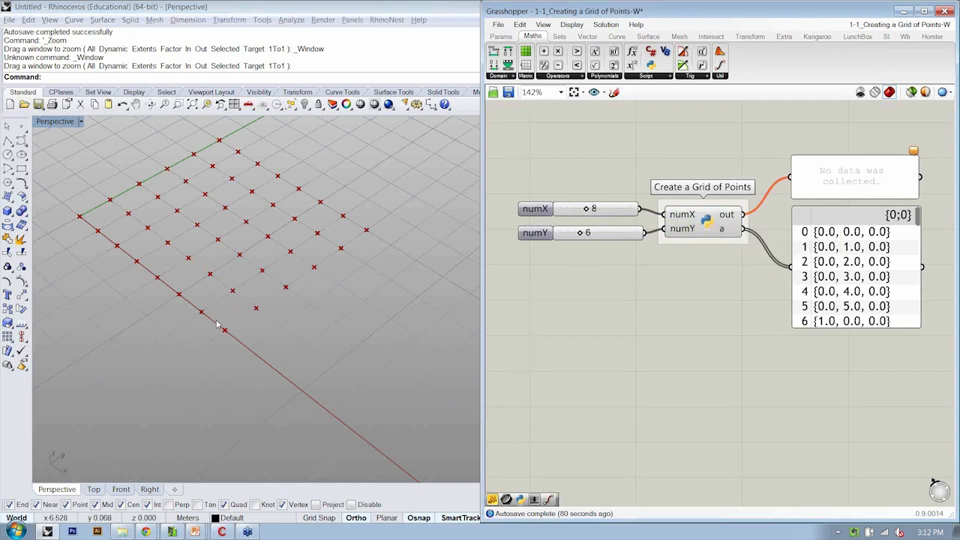
mouse_move(653, 252)
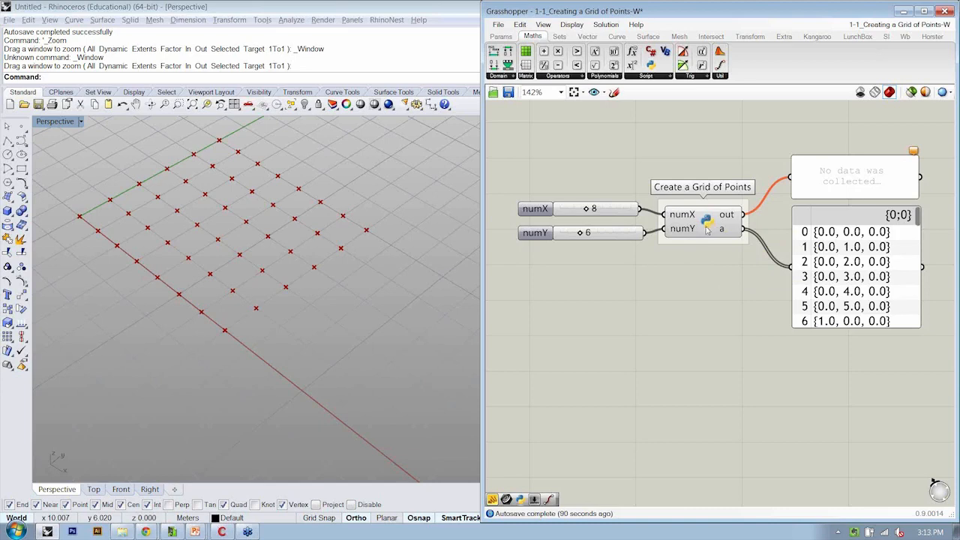
mouse_move(705, 231)
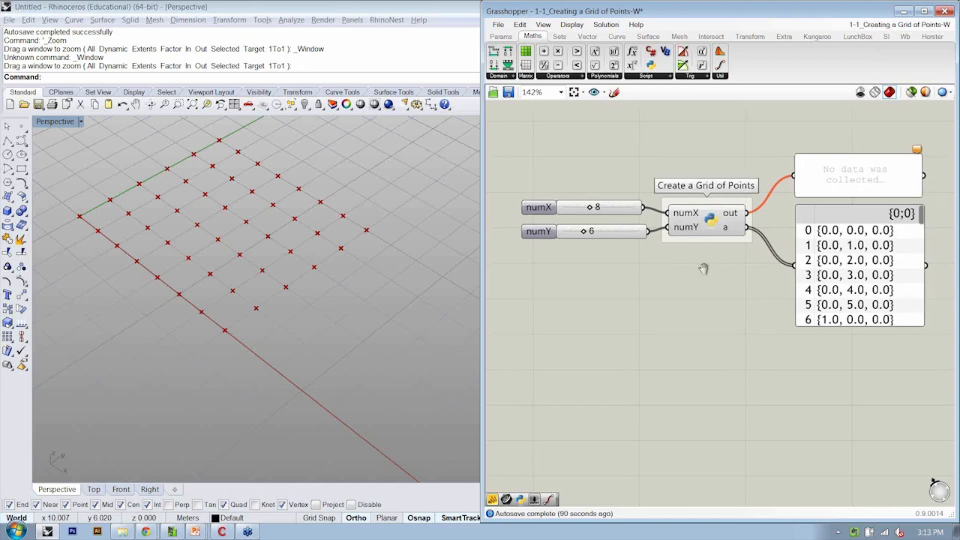
mouse_move(708, 225)
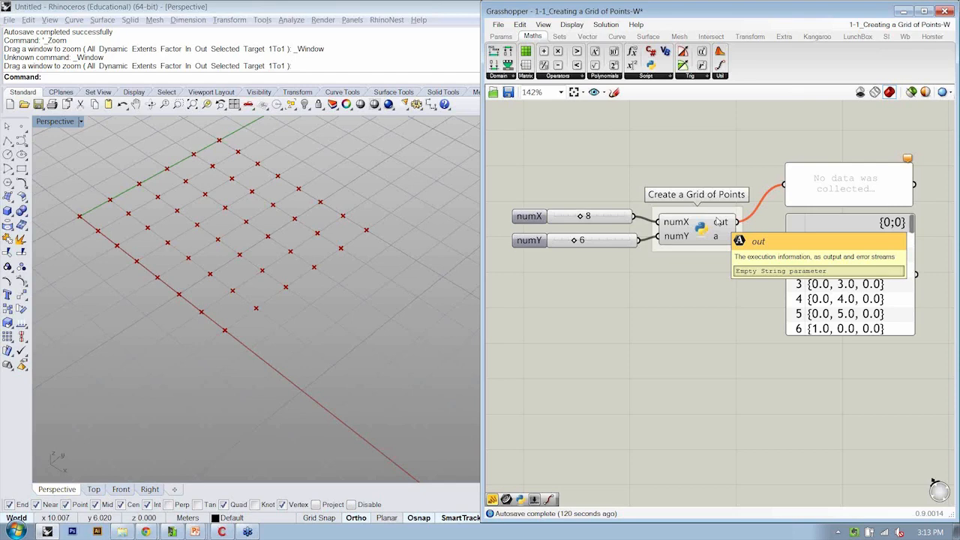
double_click(696, 222)
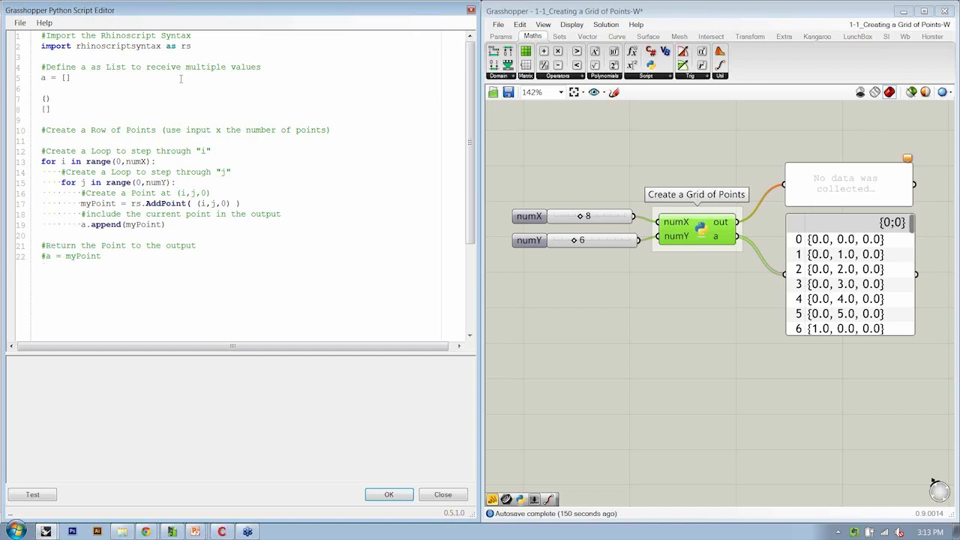
- Delete the example bracket lines so only the list definition precedes the nested loops
key("enter")
type("[]")
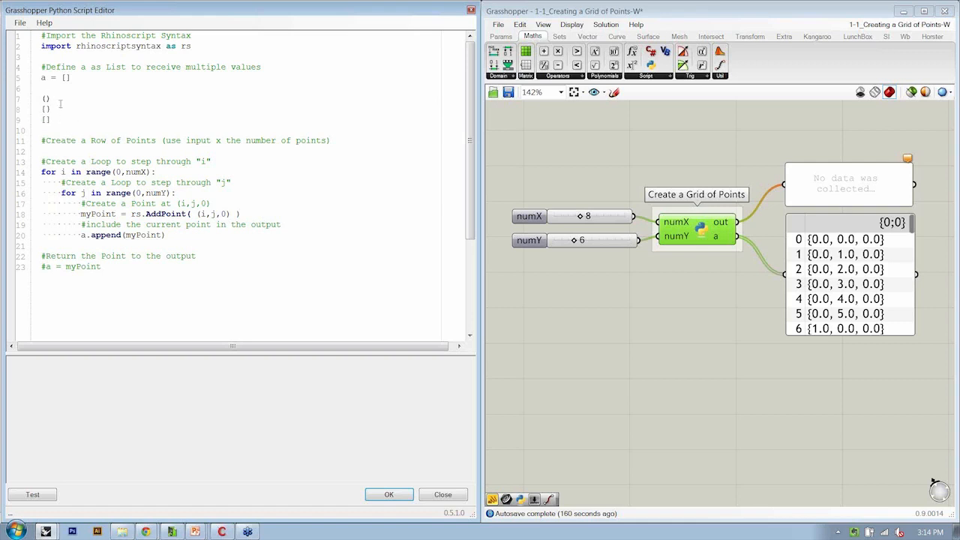
double_click(45, 120)
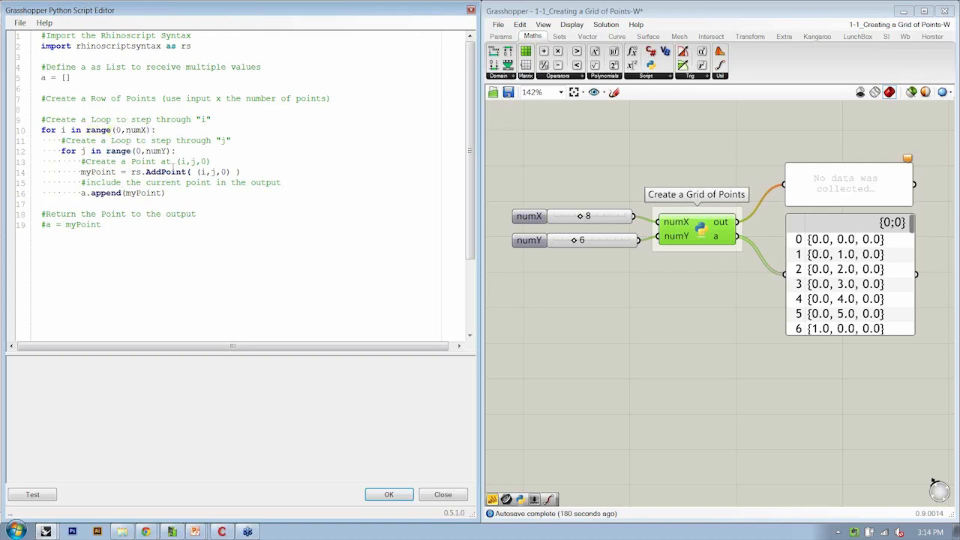
- Close the Python Script Editor, leaving the 8×6 point grid in Rhino
double_click(165, 171)
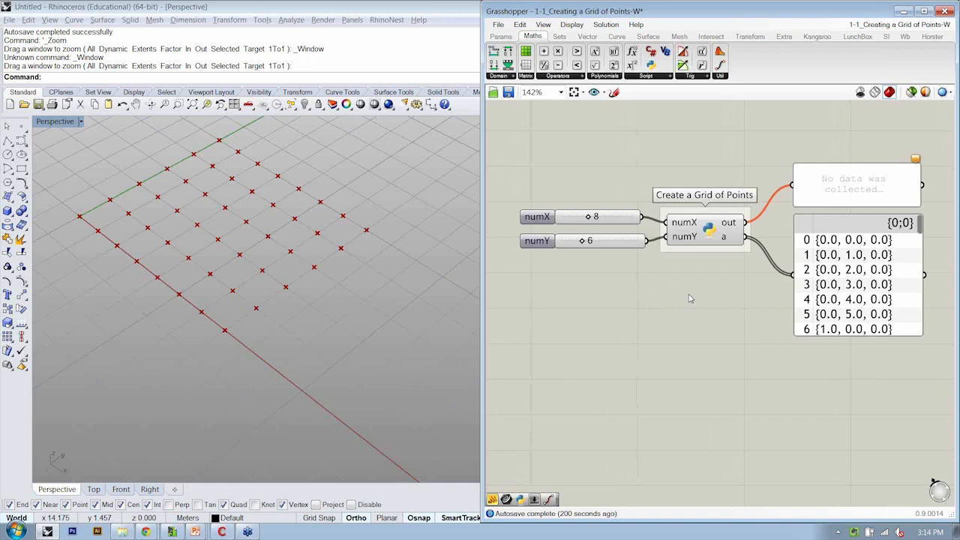
mouse_move(693, 186)
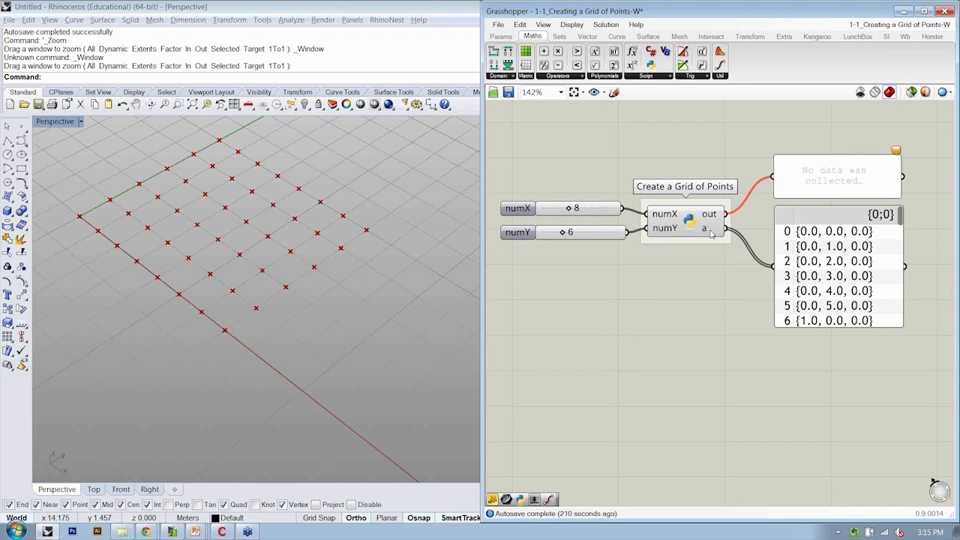
- Reopen the grid script, confirm it with OK and save the Grasshopper definition
double_click(684, 223)
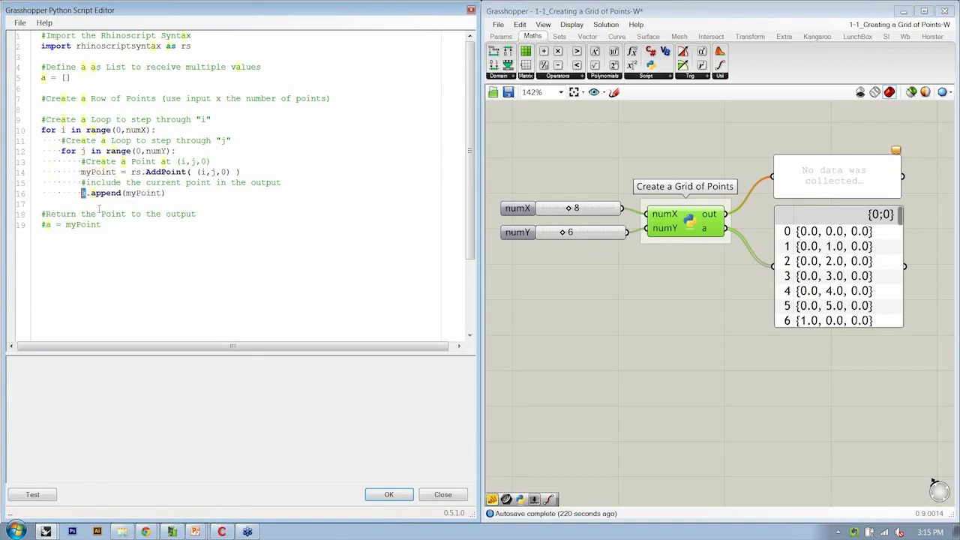
left_click(388, 495)
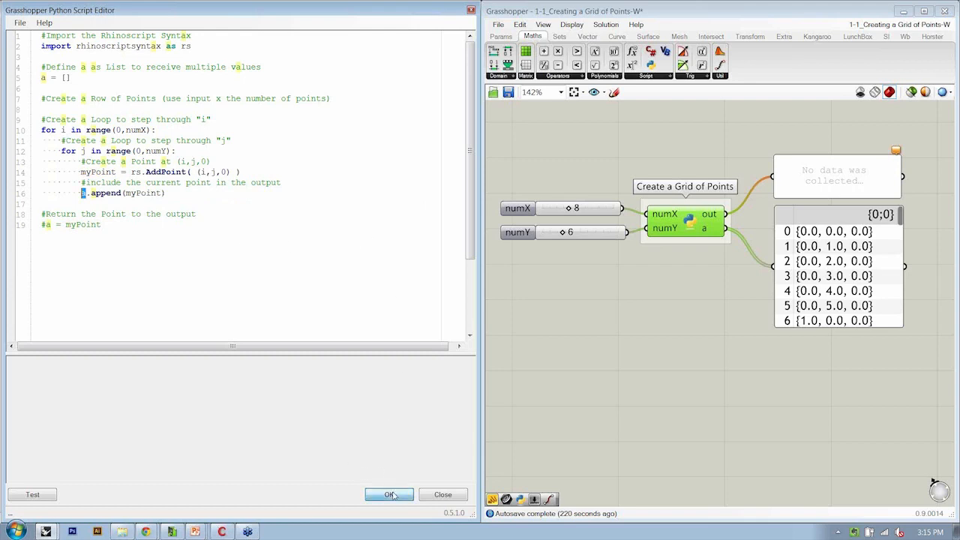
left_click(389, 495)
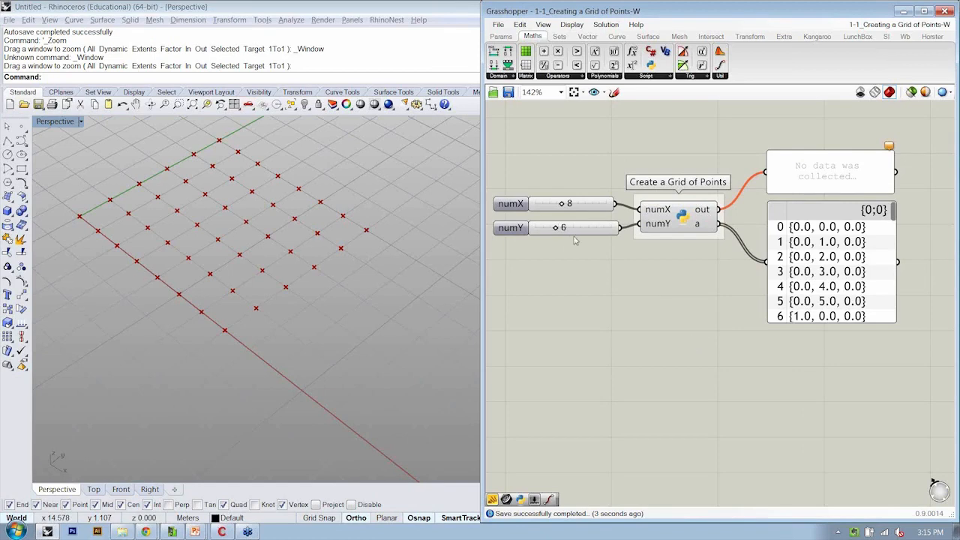
mouse_move(610, 301)
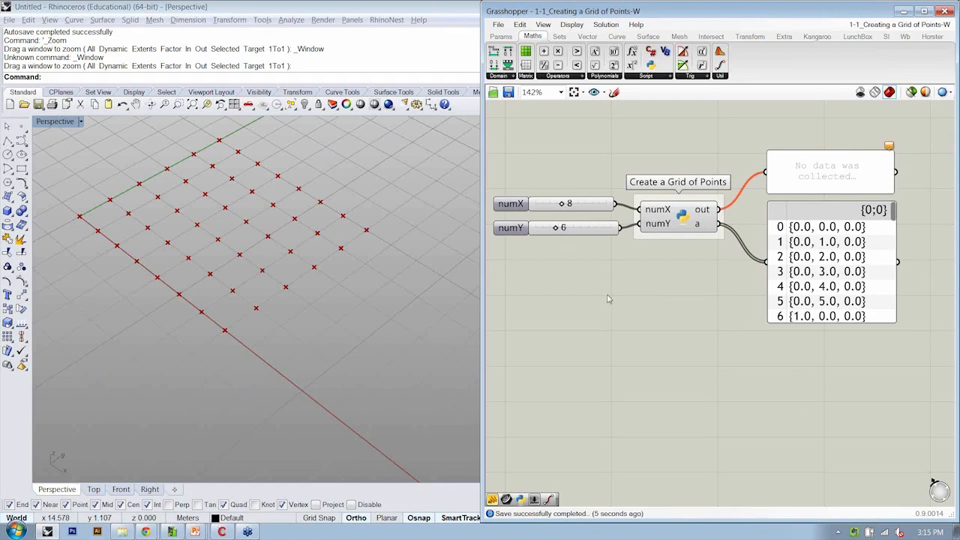